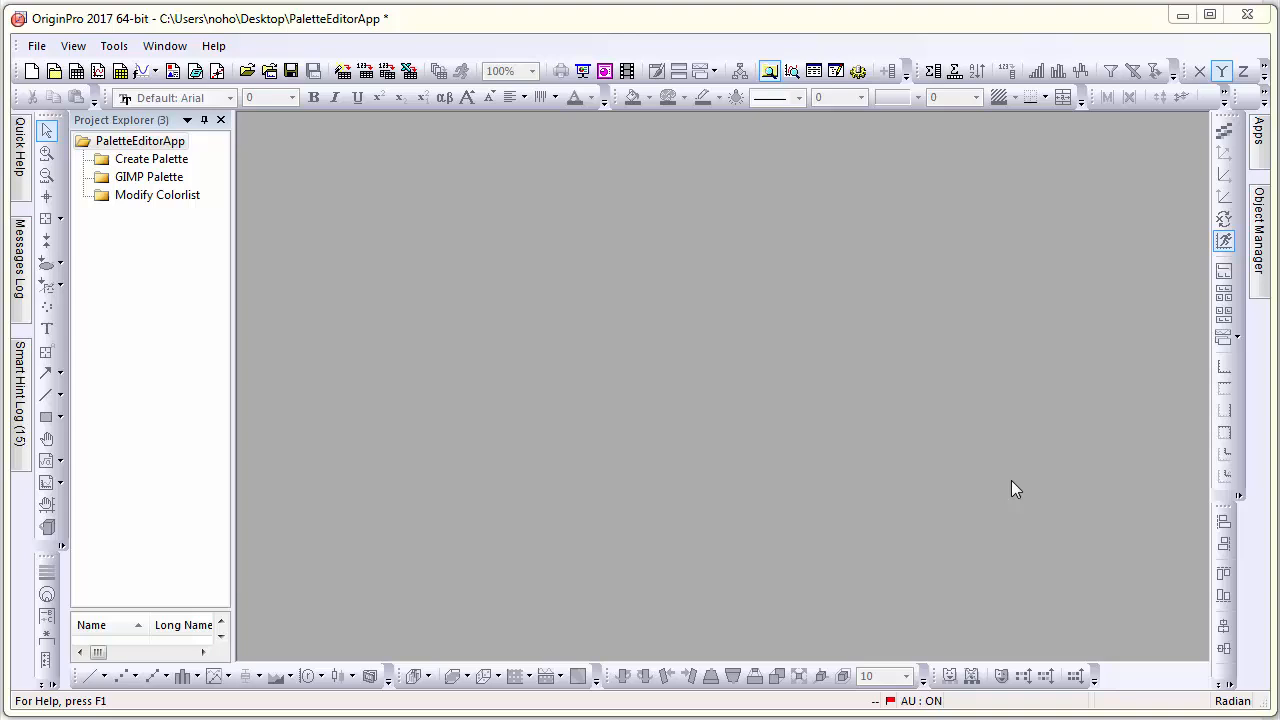
- Launch the Color Editor app from the Apps gallery to show its fill color list workbook
click(1258, 140)
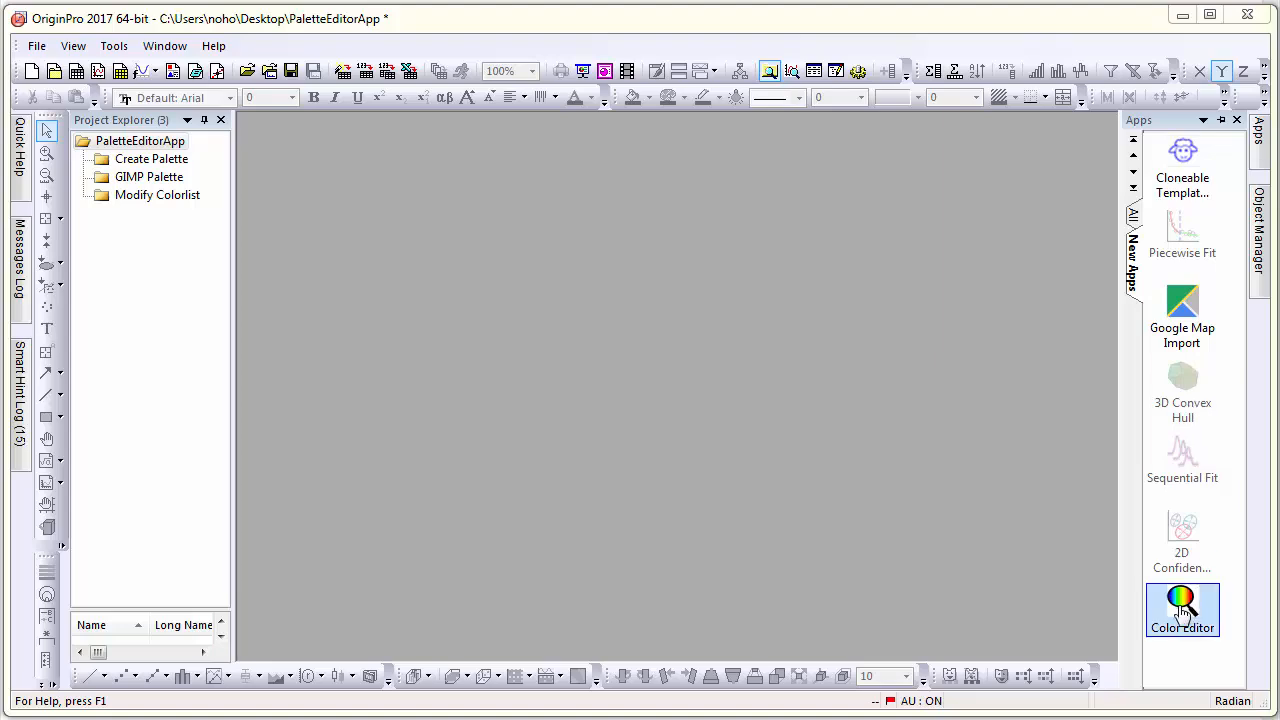
click(1183, 609)
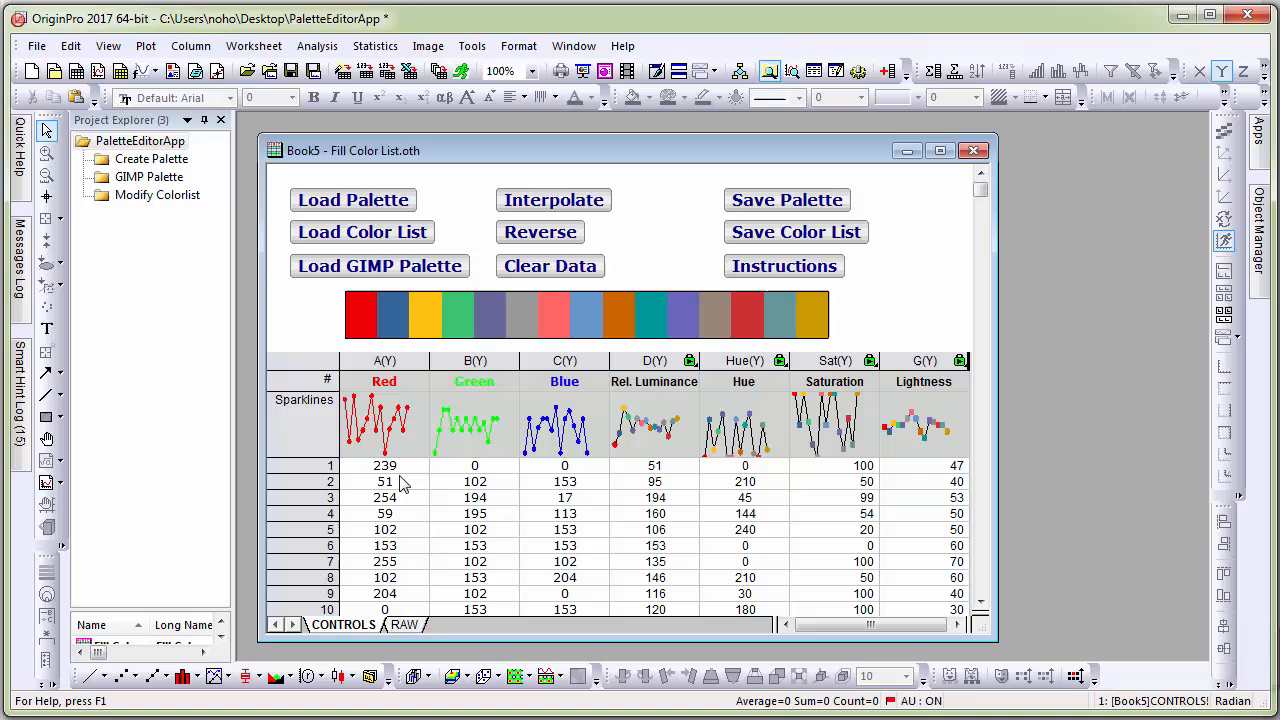
mouse_move(555, 471)
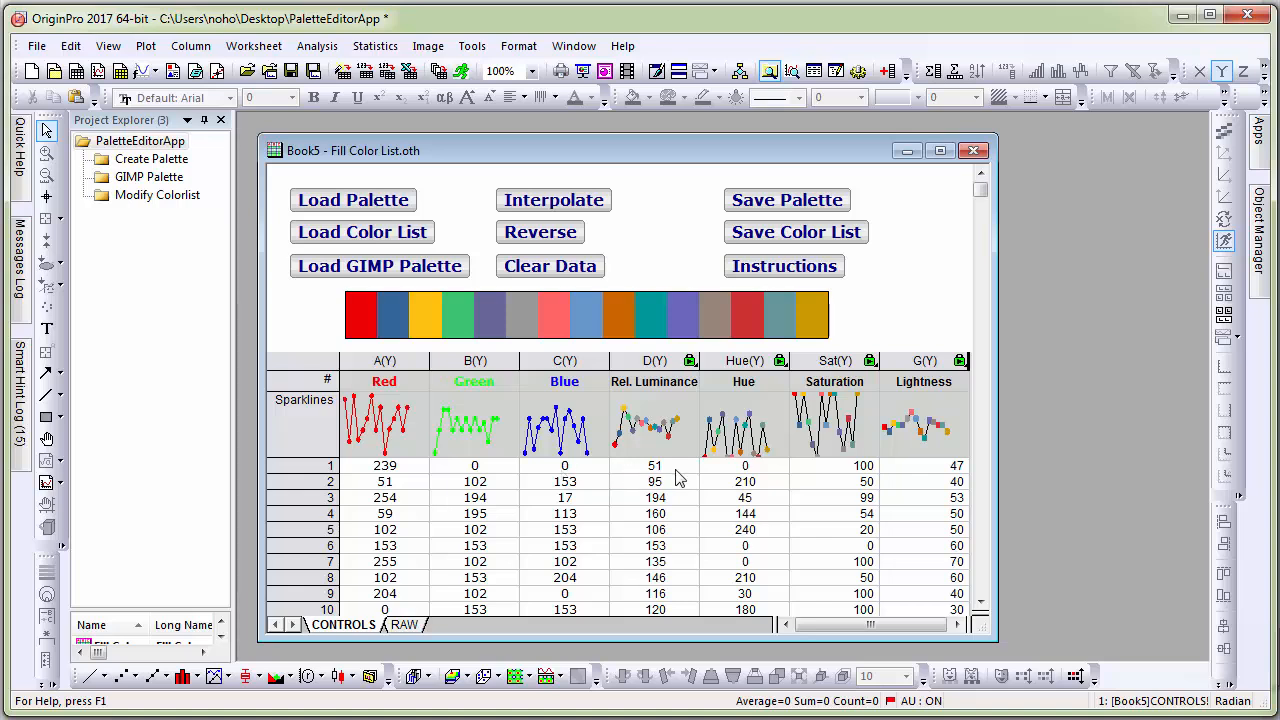
mouse_move(929, 479)
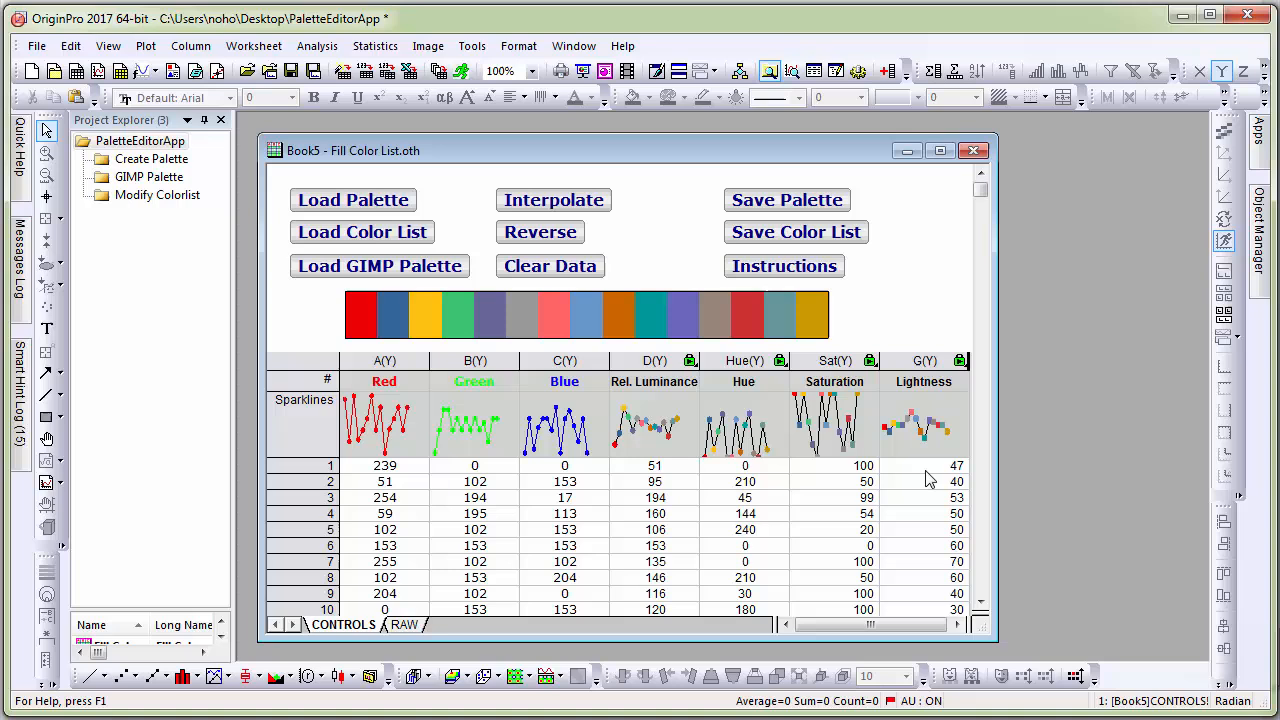
mouse_move(797, 522)
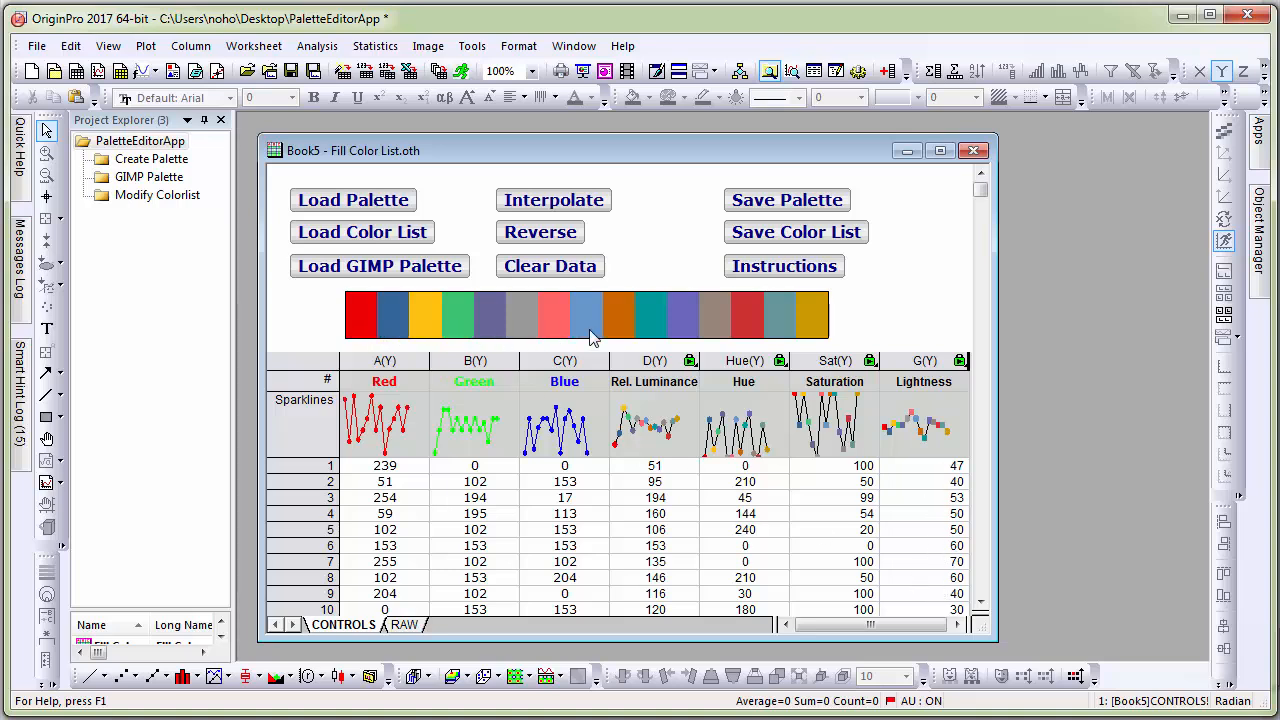
mouse_move(815, 332)
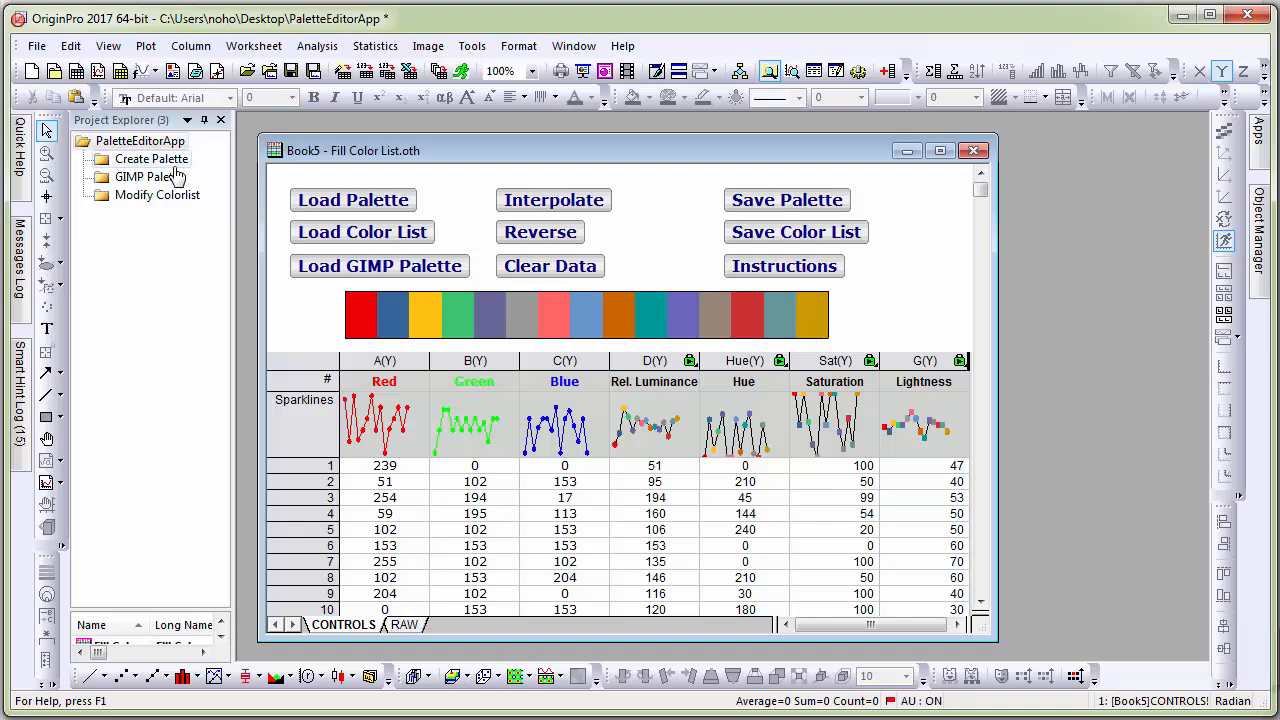
double_click(153, 158)
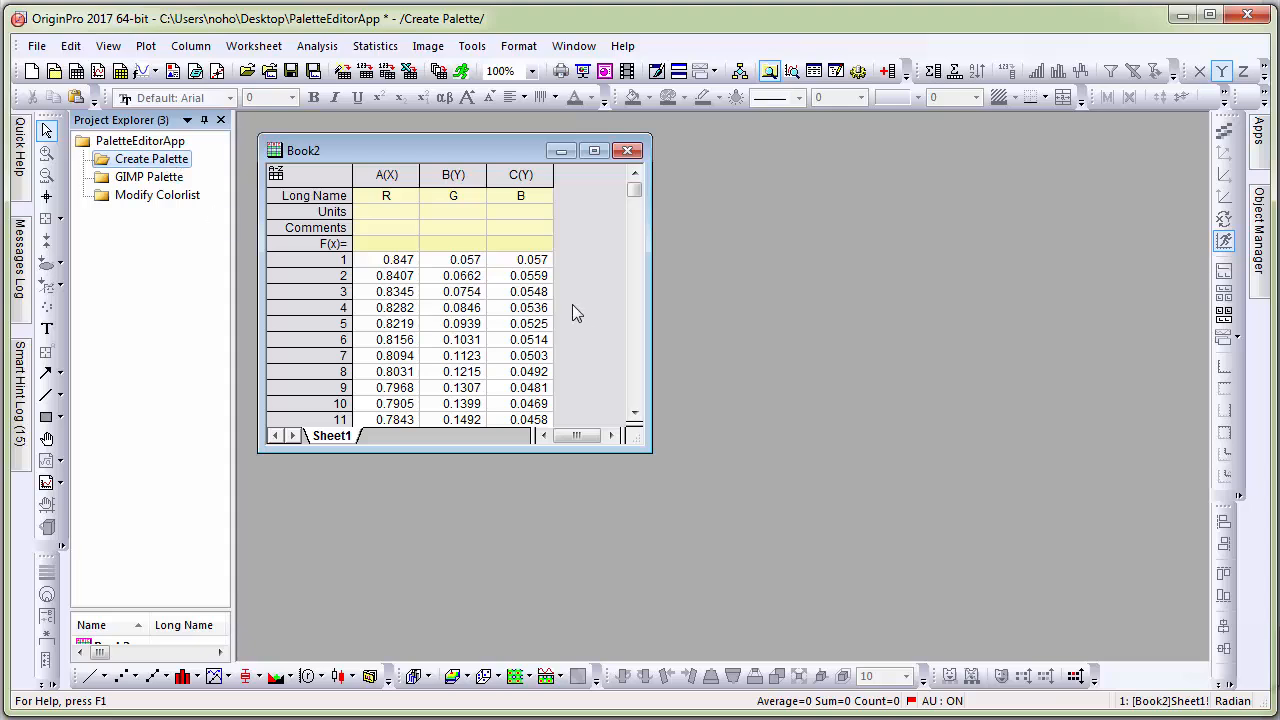
mouse_move(550, 355)
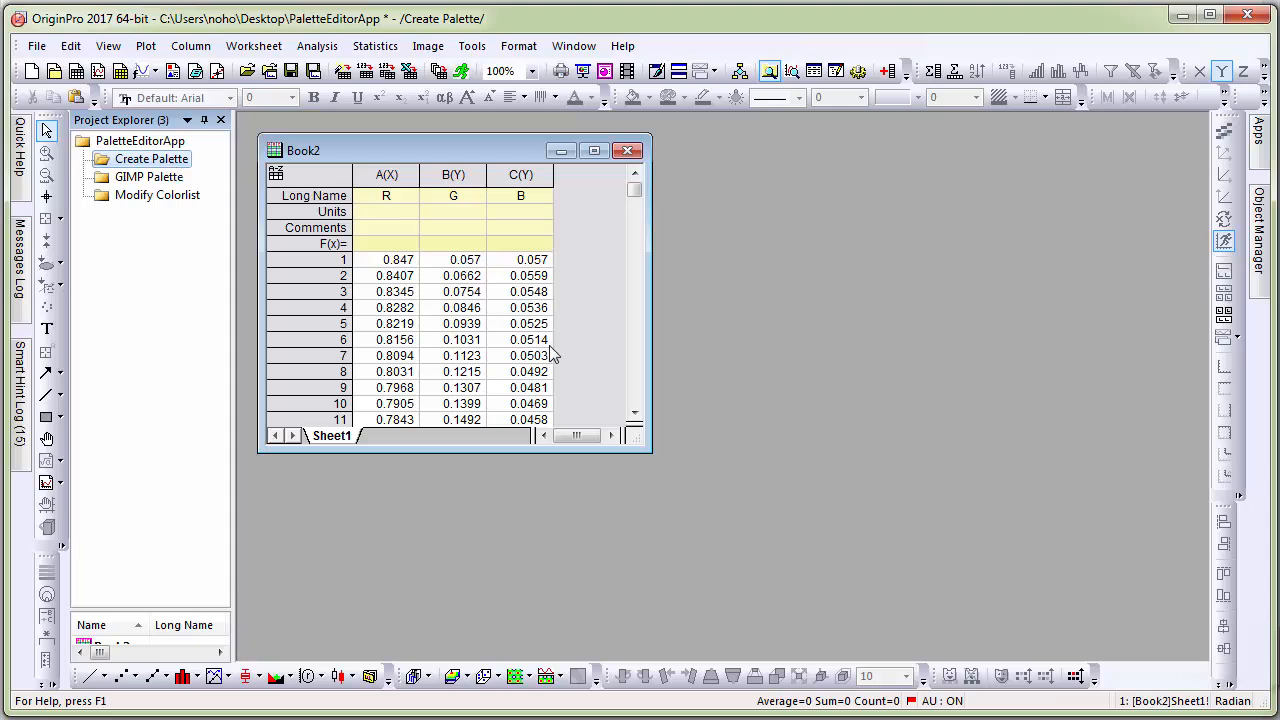
click(386, 175)
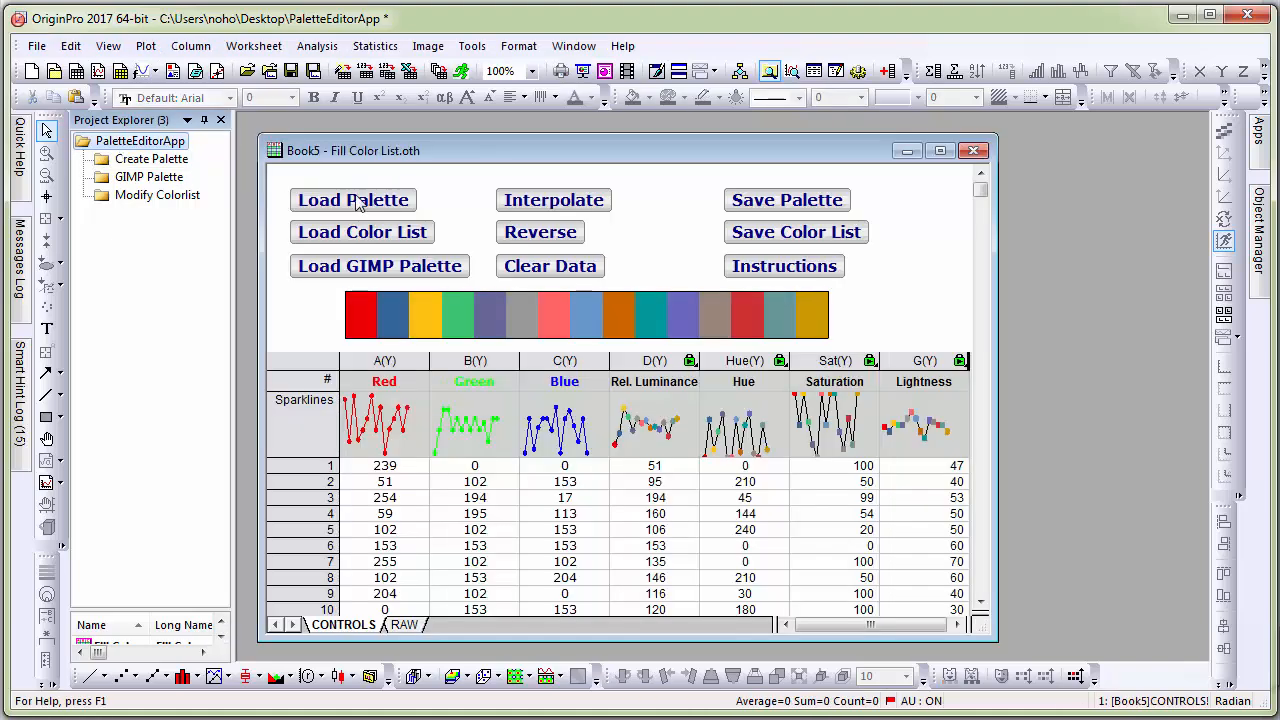
mouse_move(403, 625)
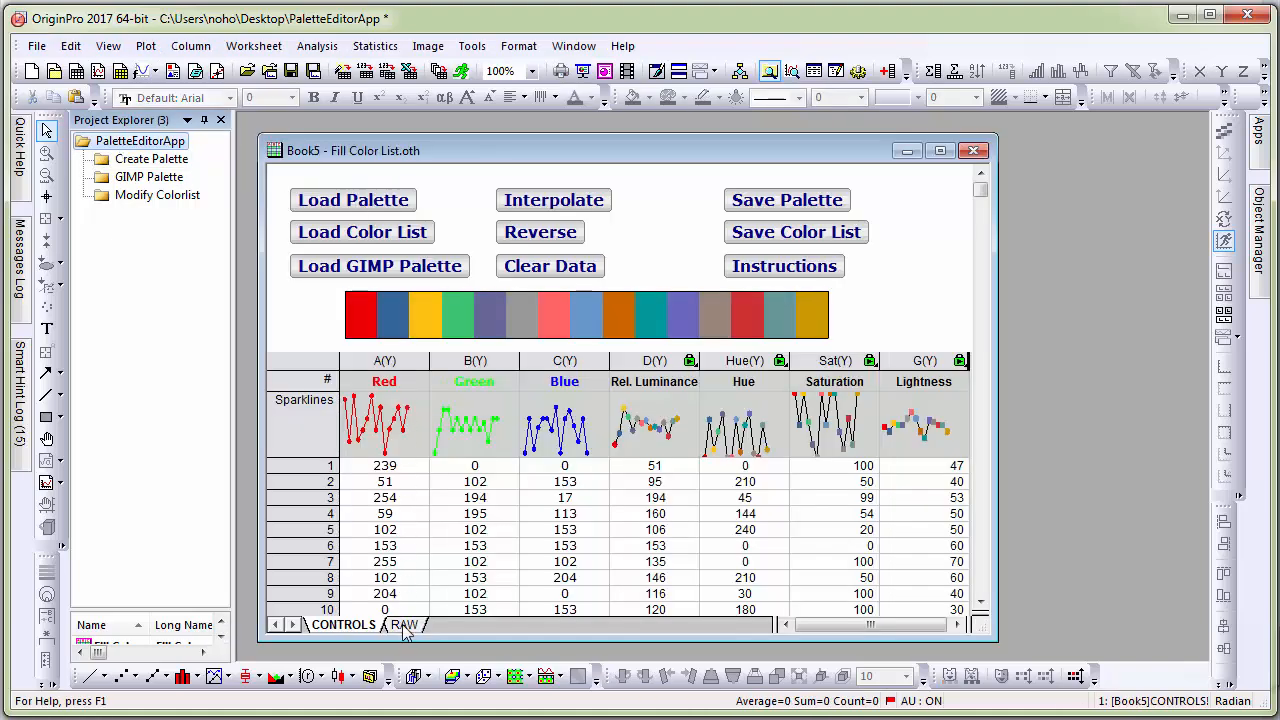
- Switch the Color Editor workbook to its RAW sheet for the fractional RGB data
click(410, 624)
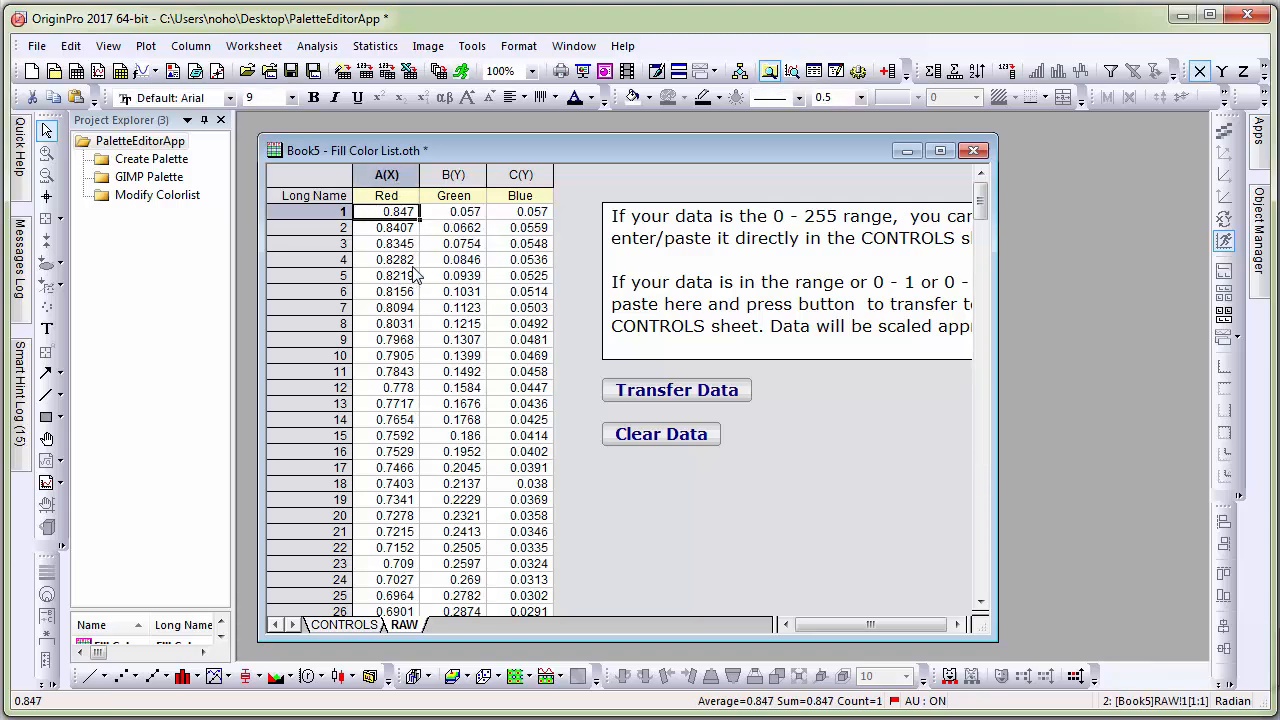
mouse_move(462, 240)
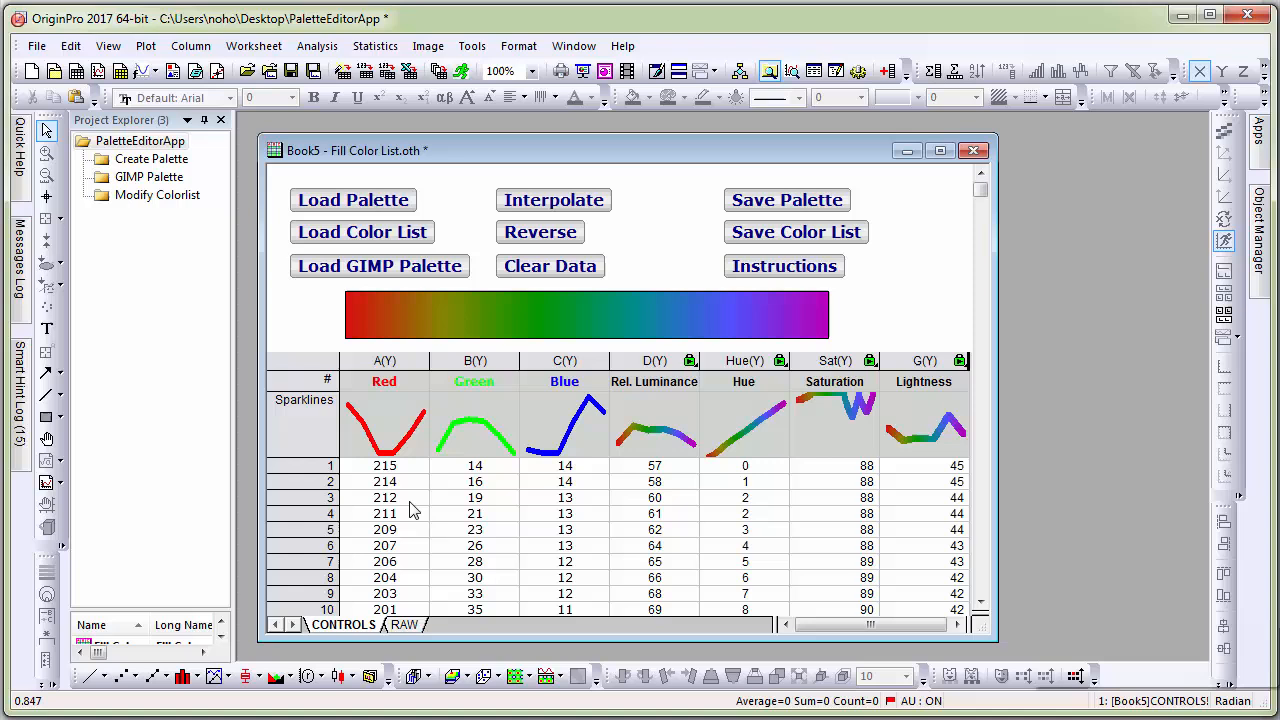
mouse_move(520, 483)
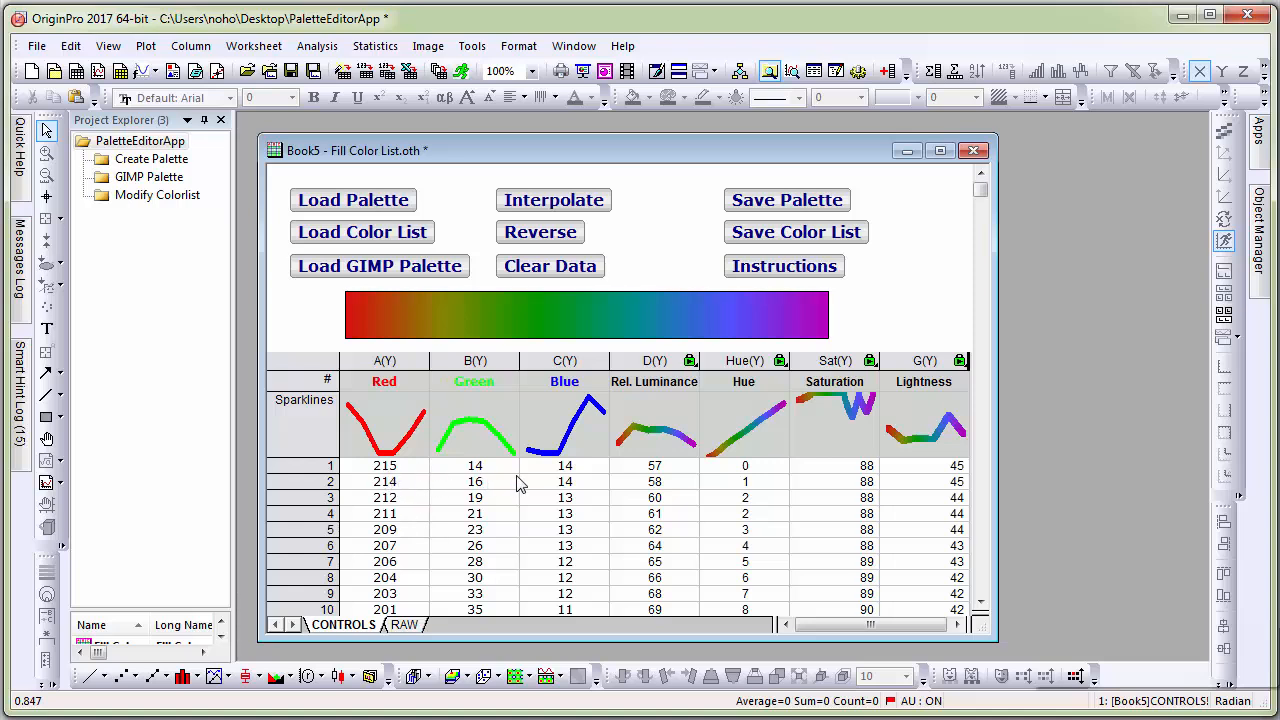
mouse_move(787, 323)
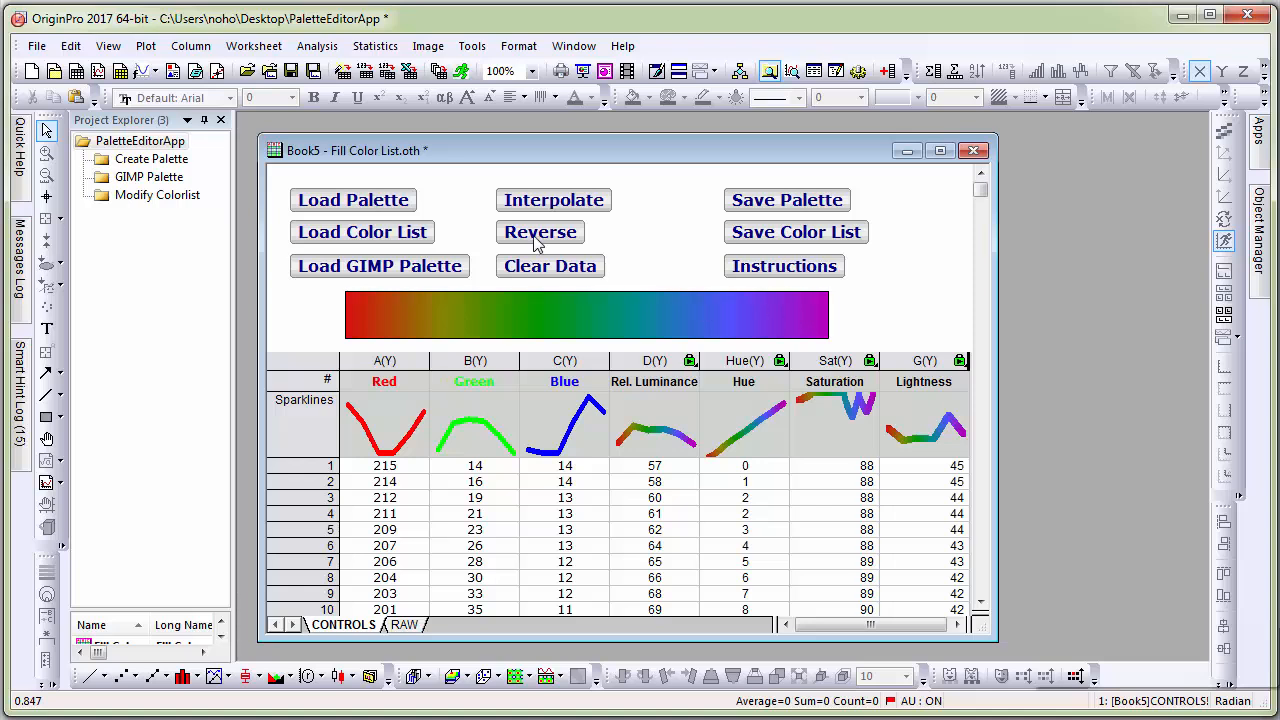
- Reverse the gradient to run violet to red and save it as palette 'My Rainbow'
click(539, 231)
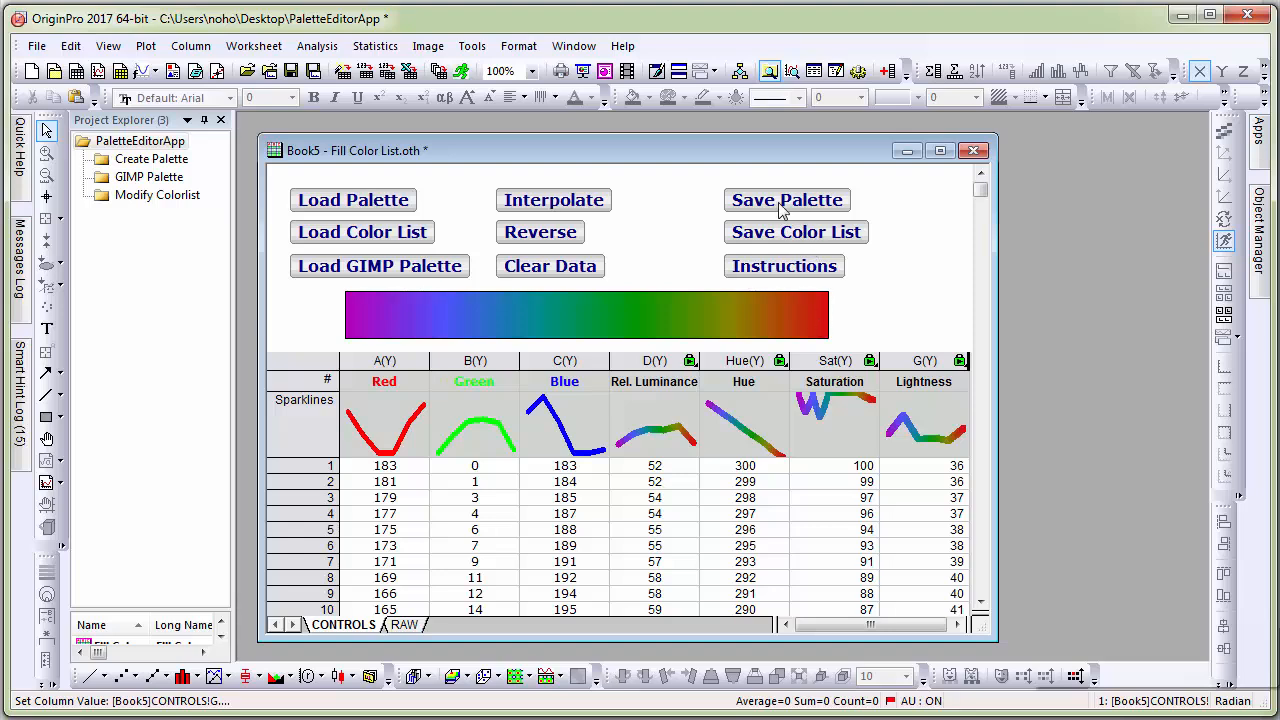
click(786, 200)
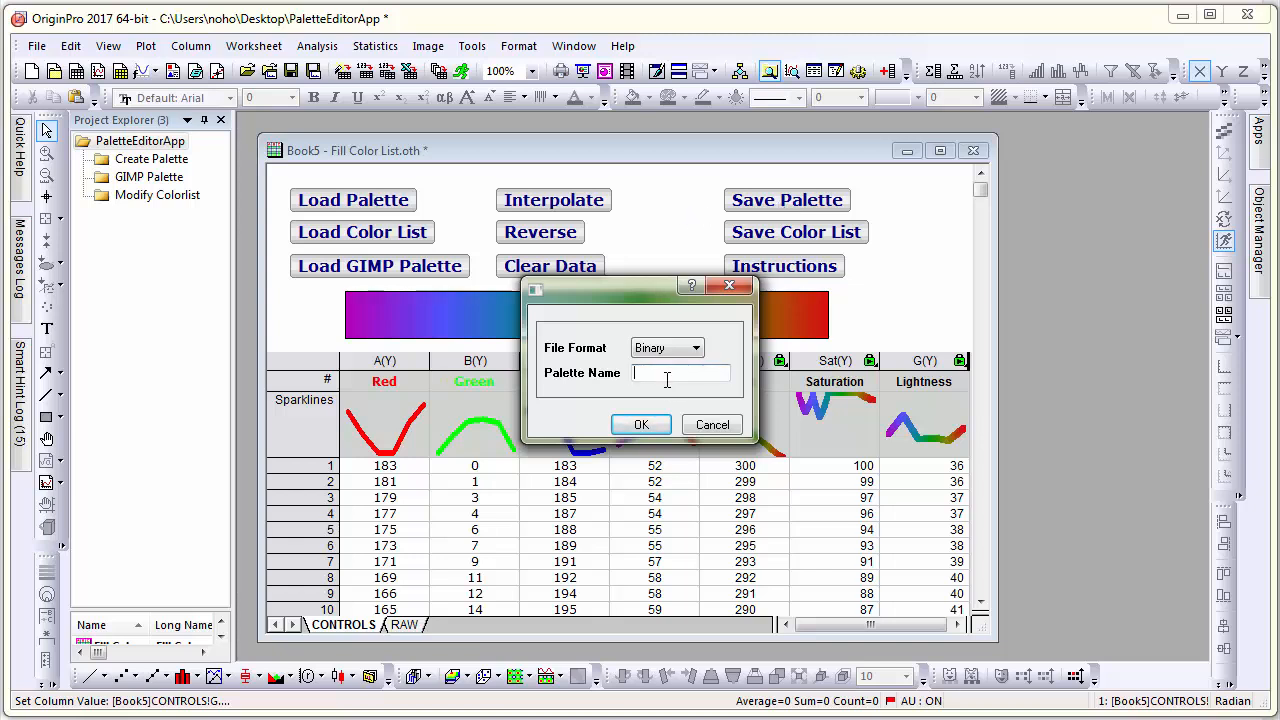
text(My Ranbow)
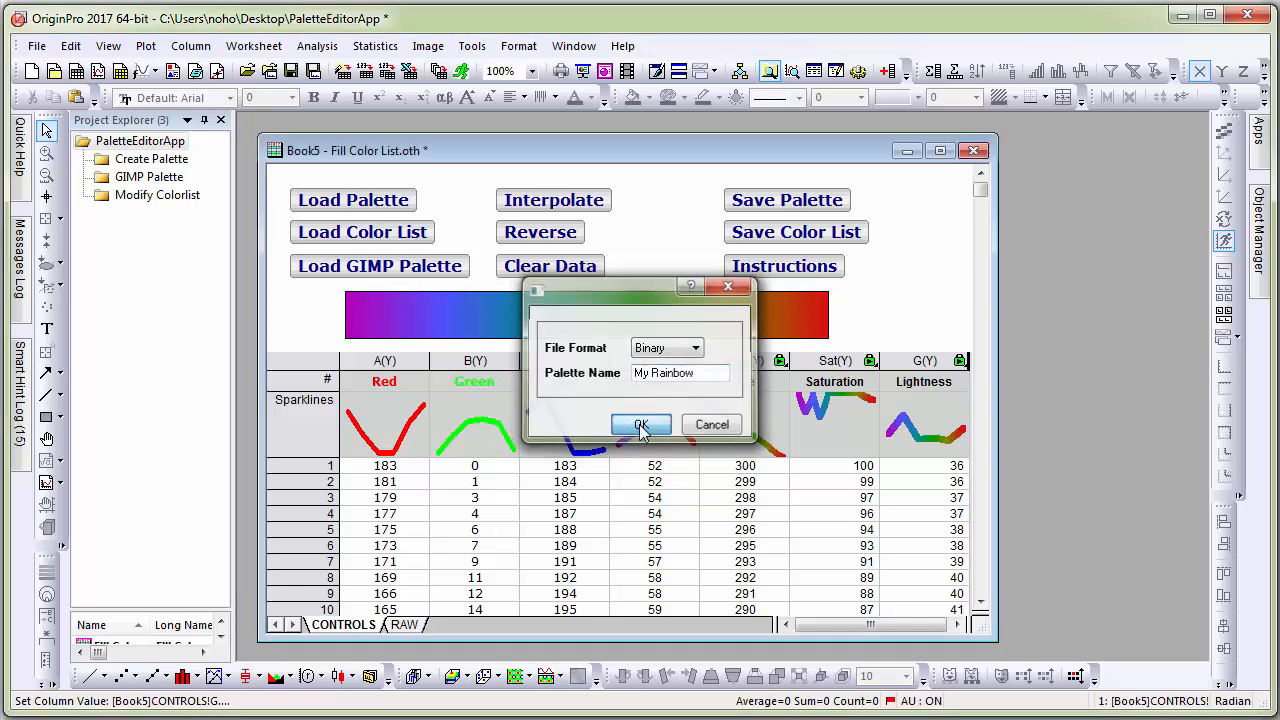
click(641, 425)
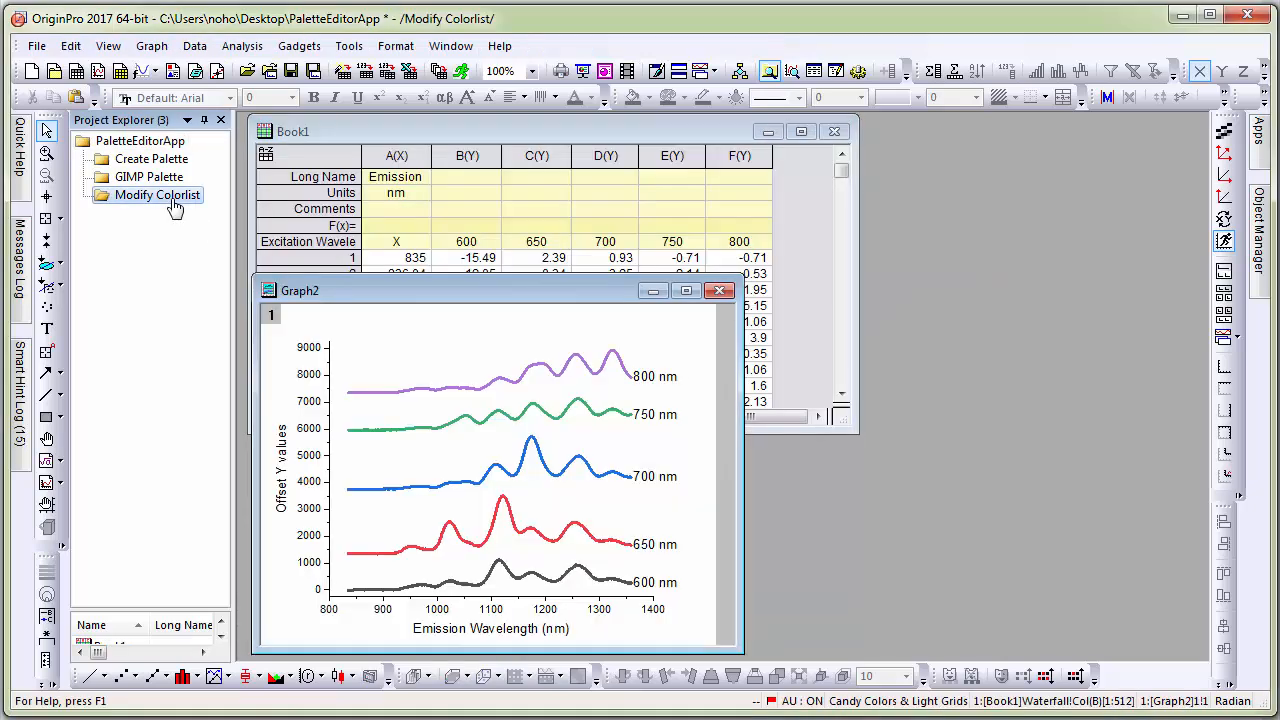
- Apply the My Rainbow palette to the contour plot in the GIMP Palette folder
click(148, 177)
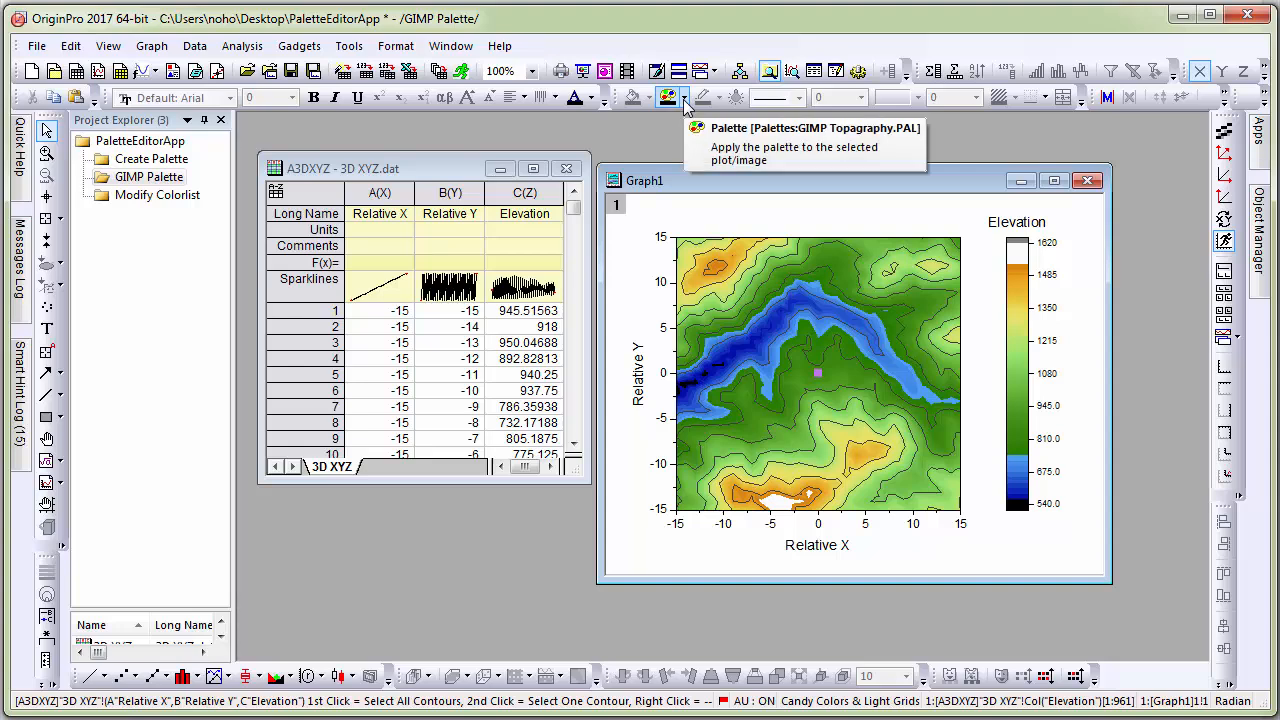
click(682, 97)
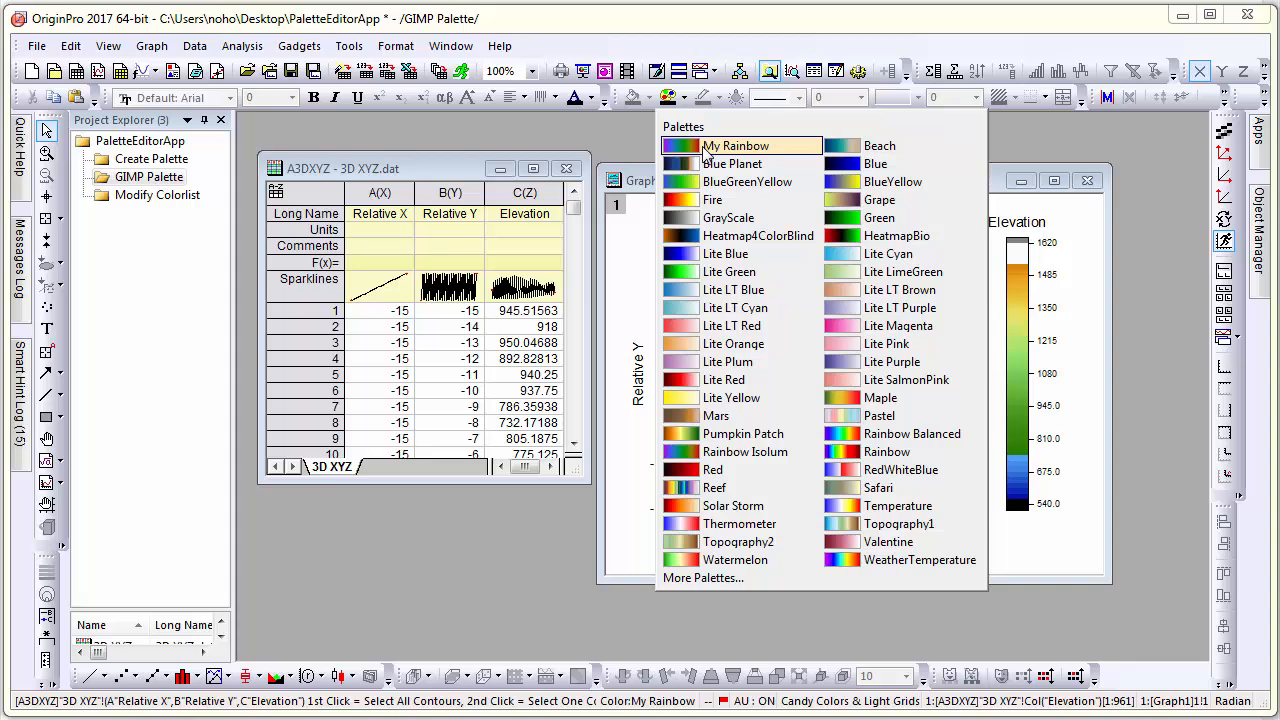
click(730, 146)
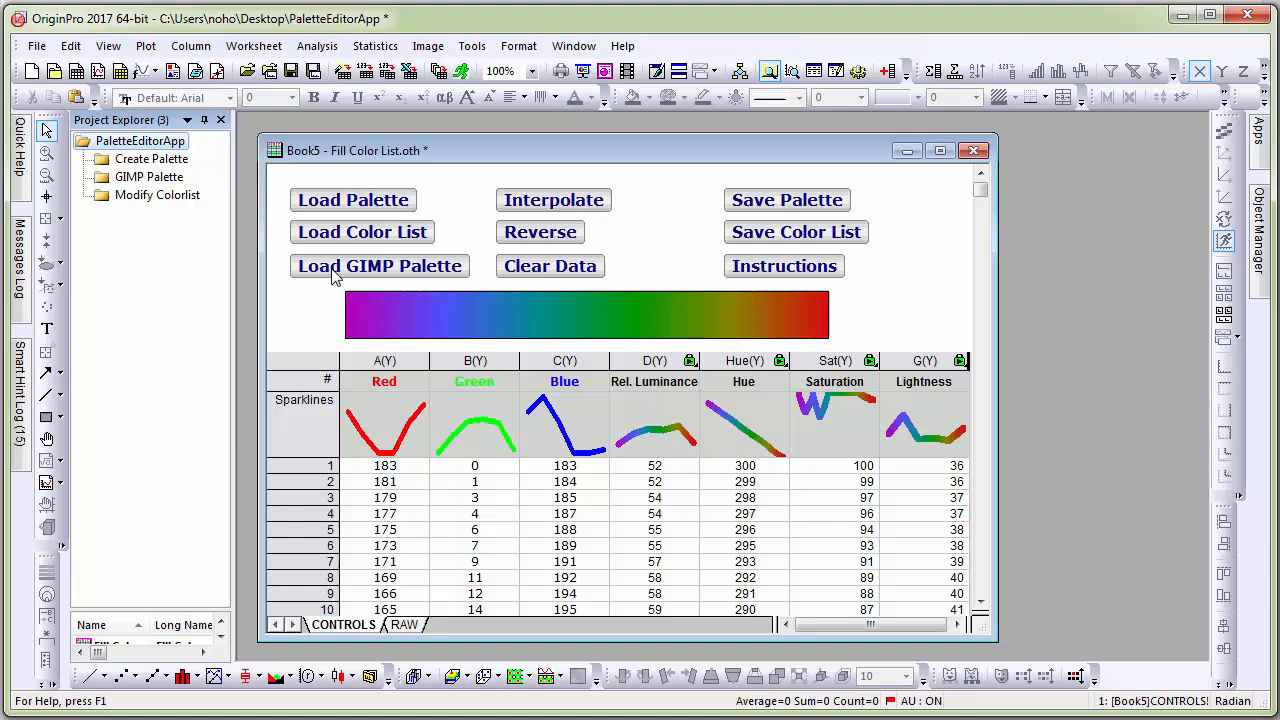
- Load Topographic.gpl from the Temp\GIMP Palettes folder into the Color Editor
click(379, 265)
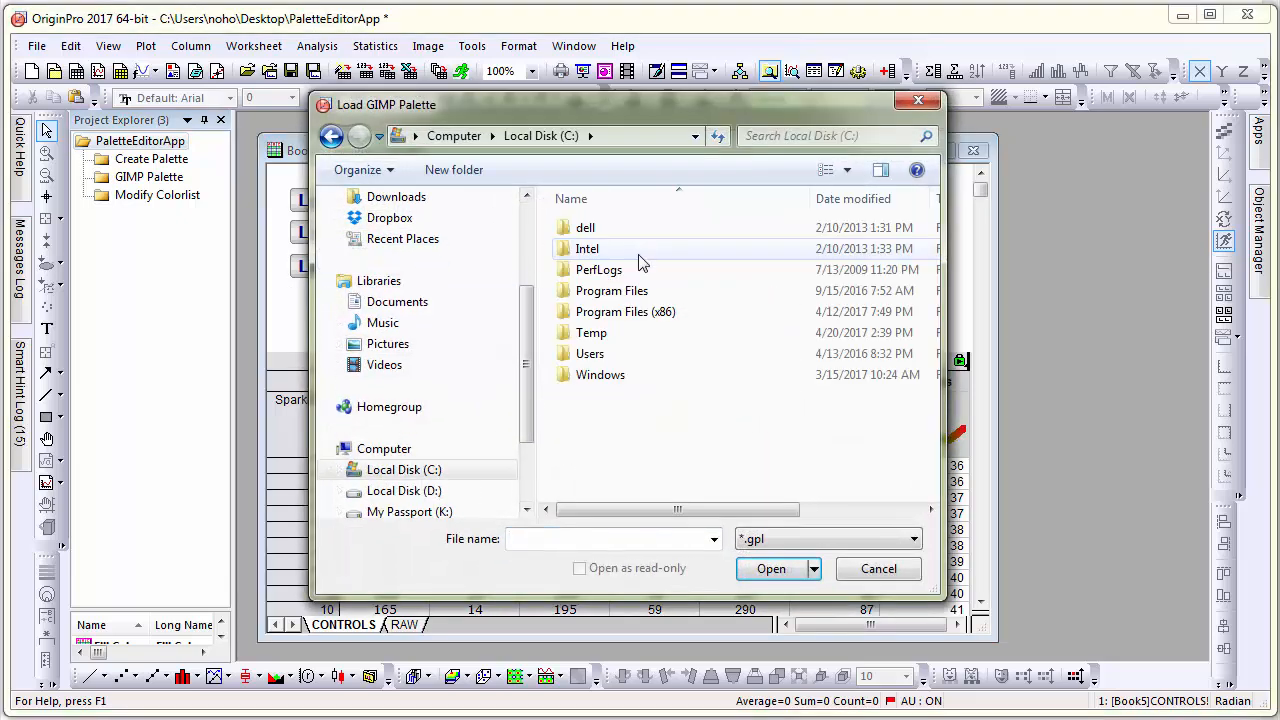
double_click(591, 332)
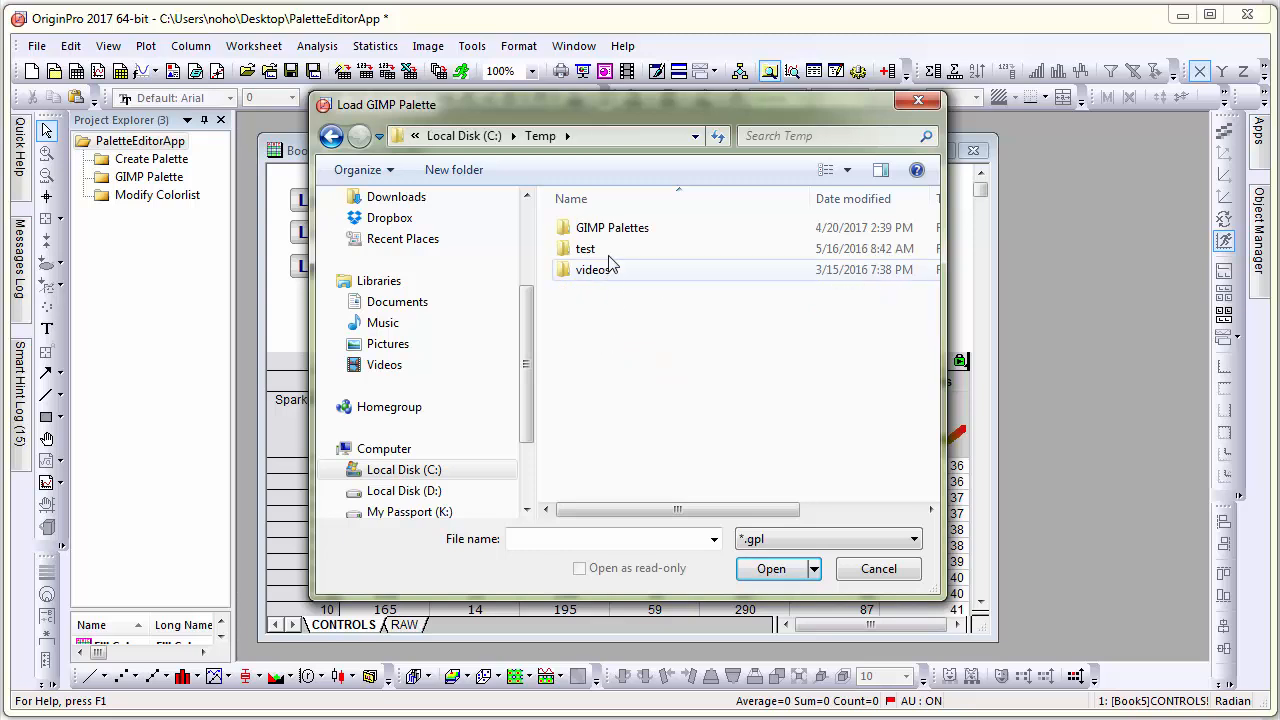
double_click(611, 227)
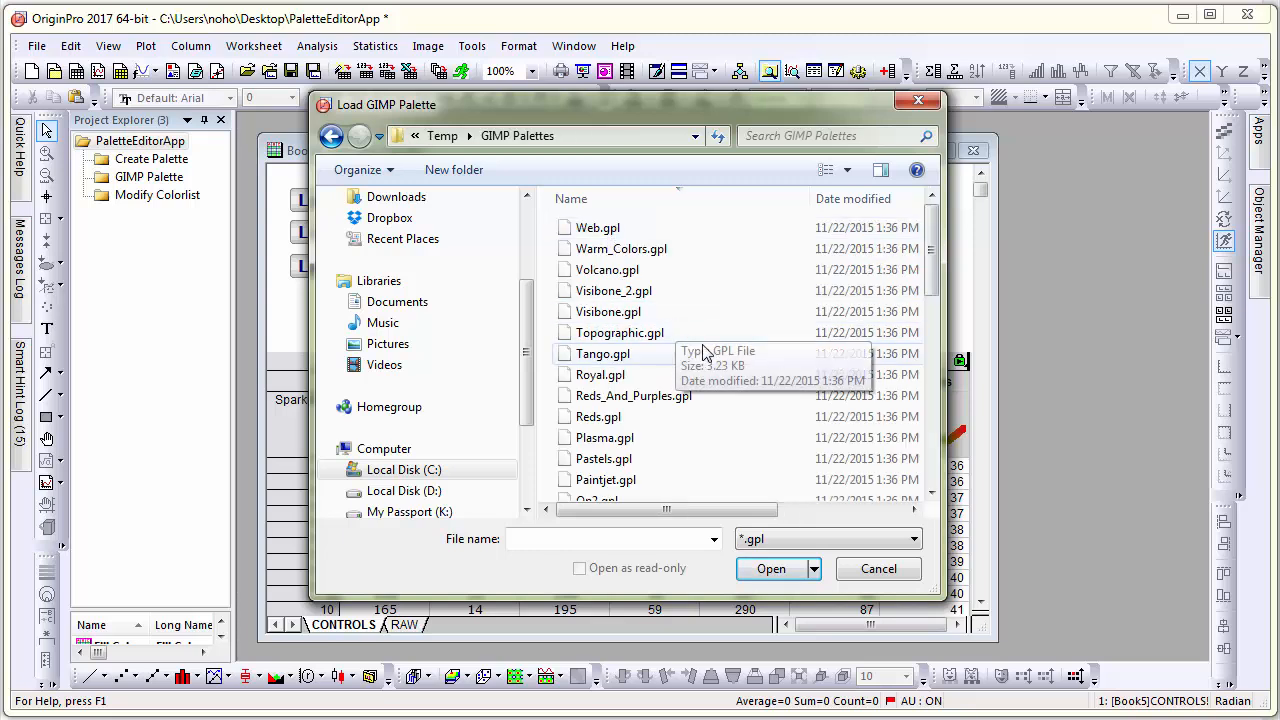
click(620, 332)
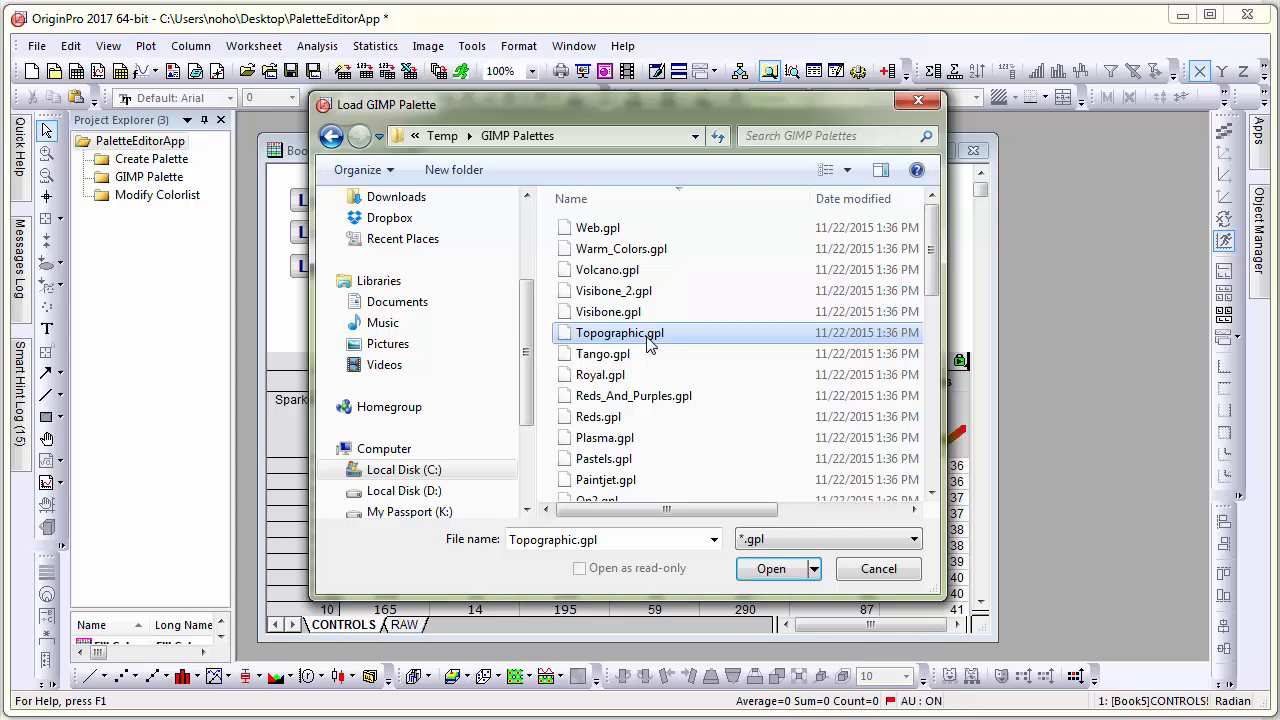
mouse_move(769, 576)
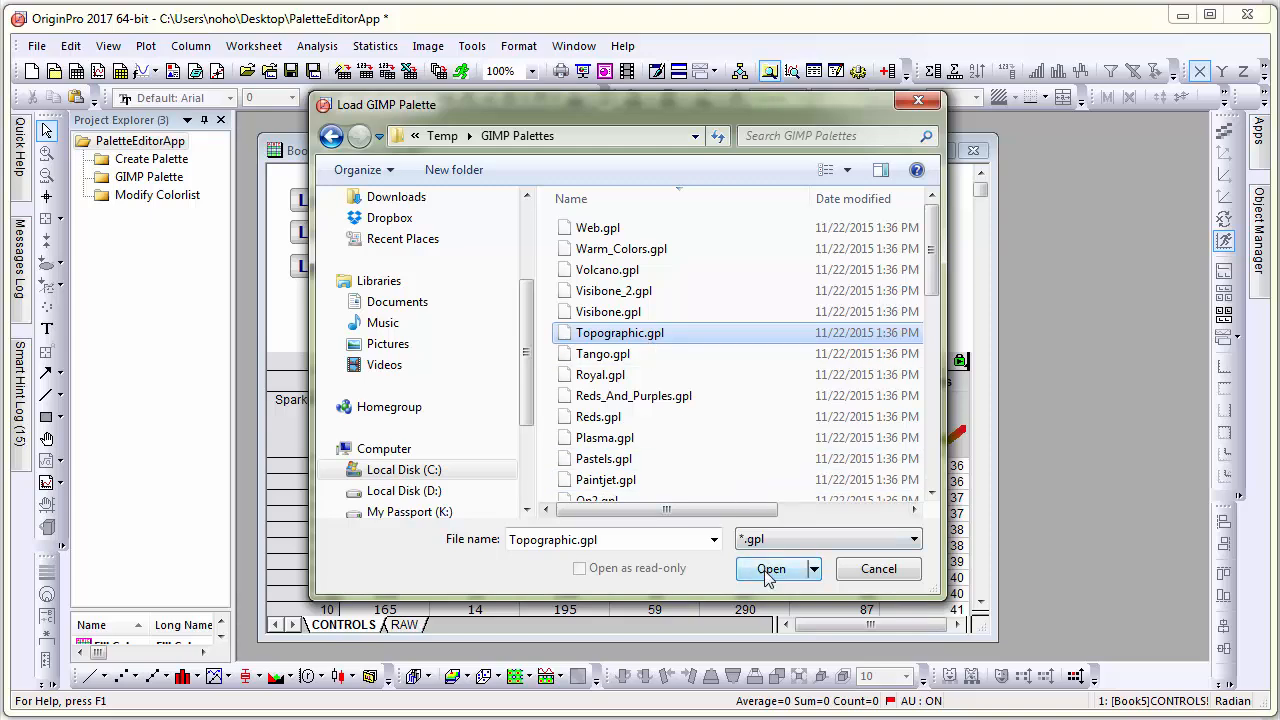
click(771, 568)
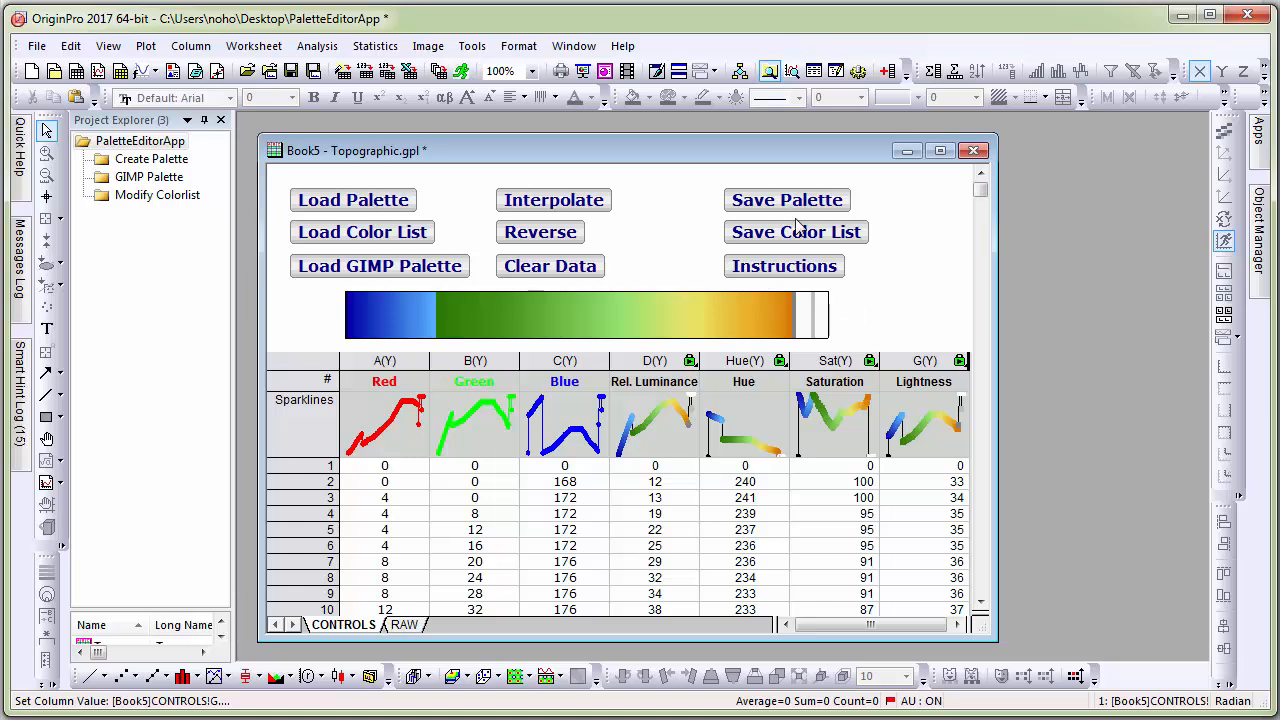
- Save the topographic colours as palette 'GIMP Topography'
click(786, 200)
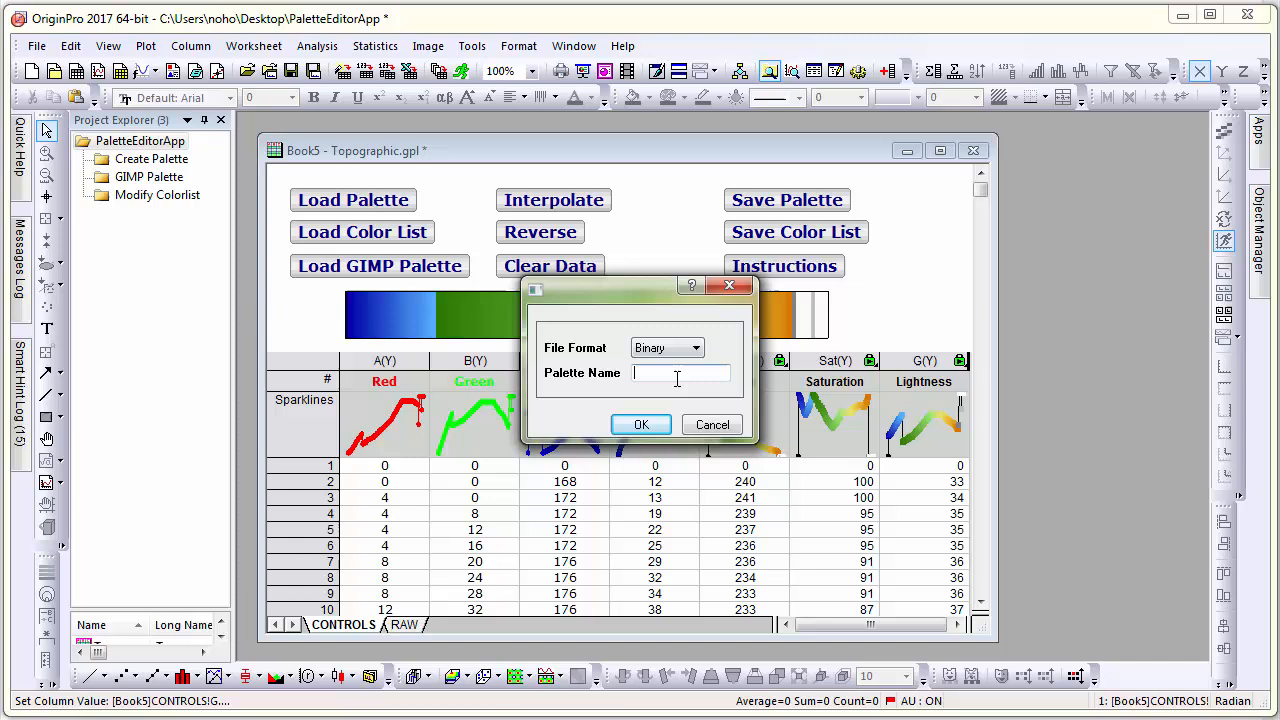
text(GIMP Topography)
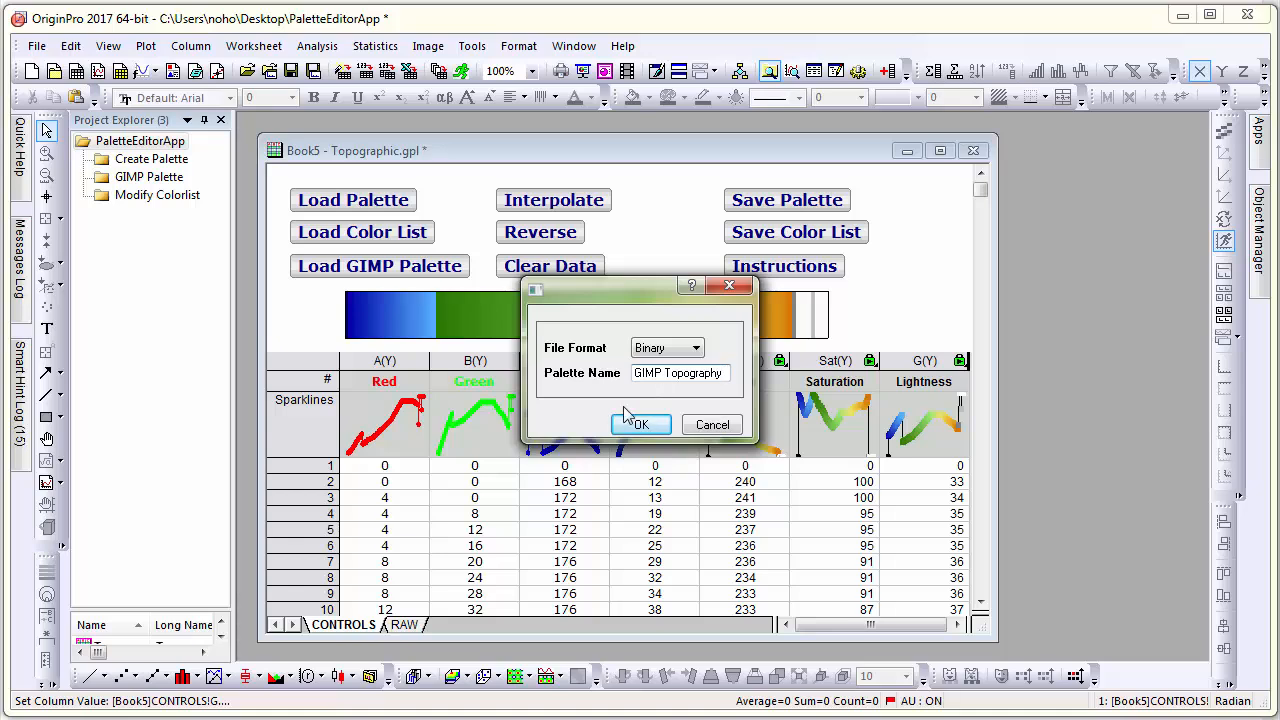
click(640, 425)
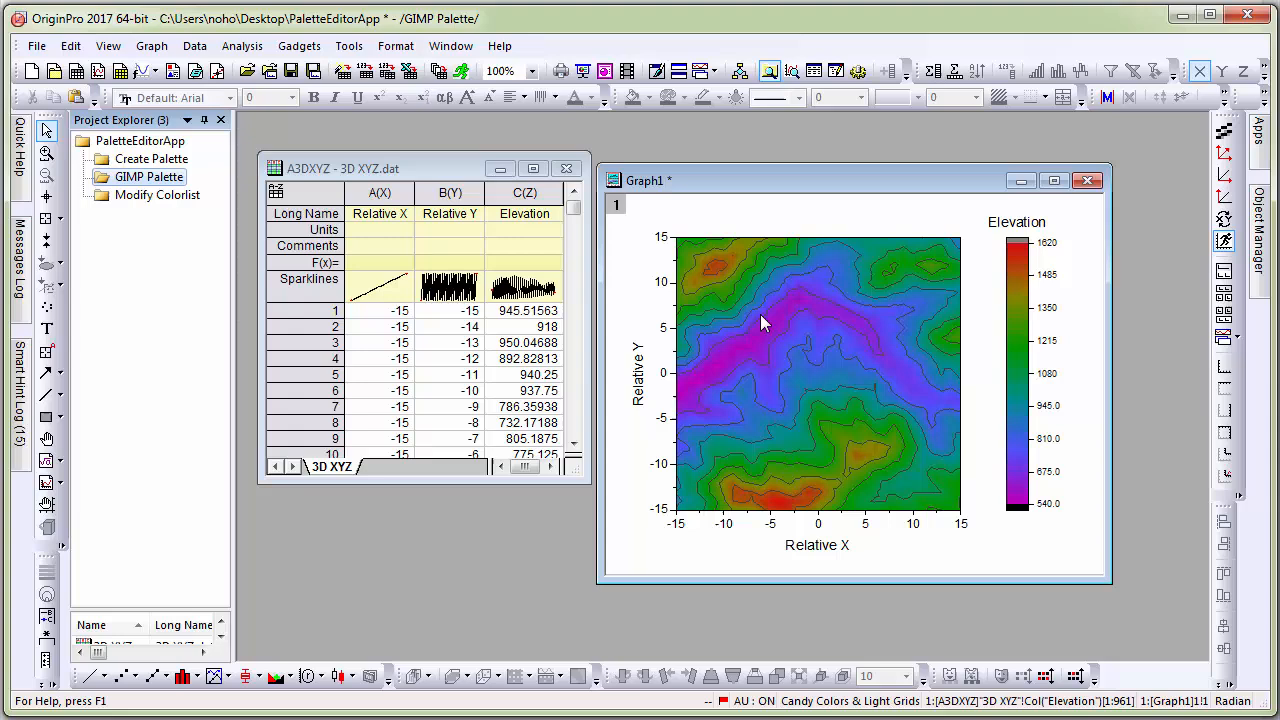
- Apply the GIMP Topography palette to the elevation map's contours
click(668, 97)
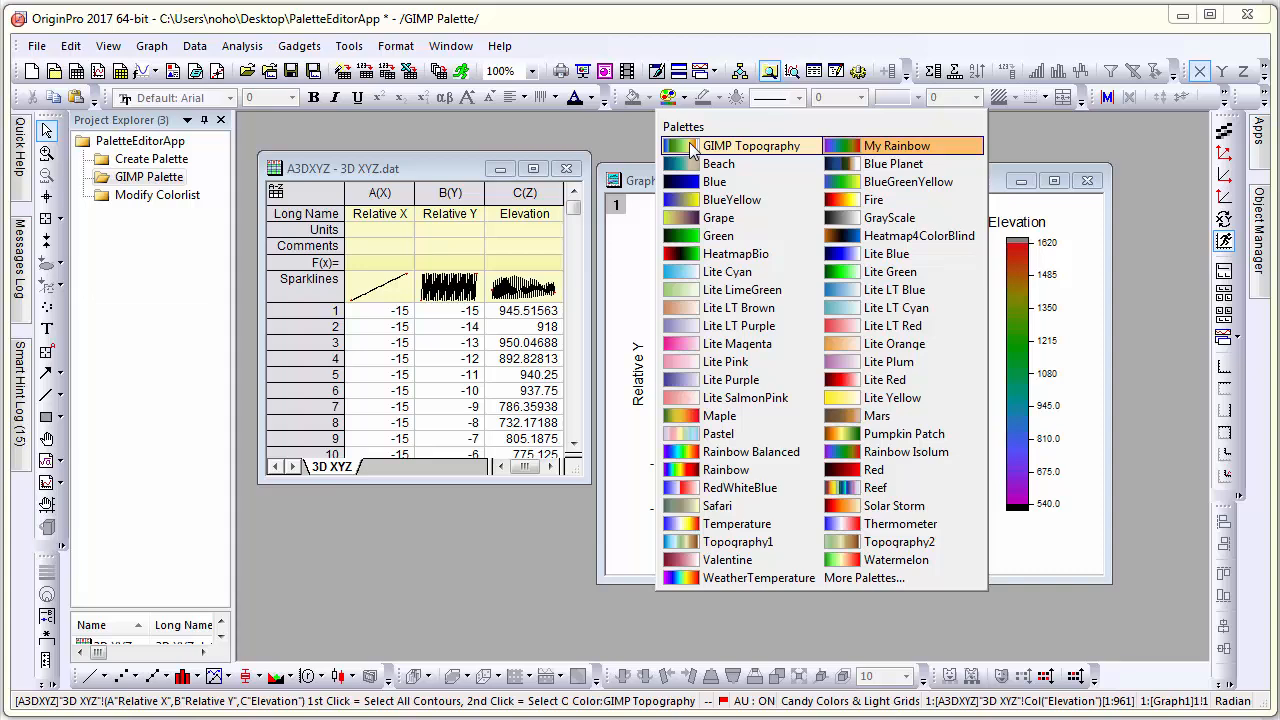
click(752, 145)
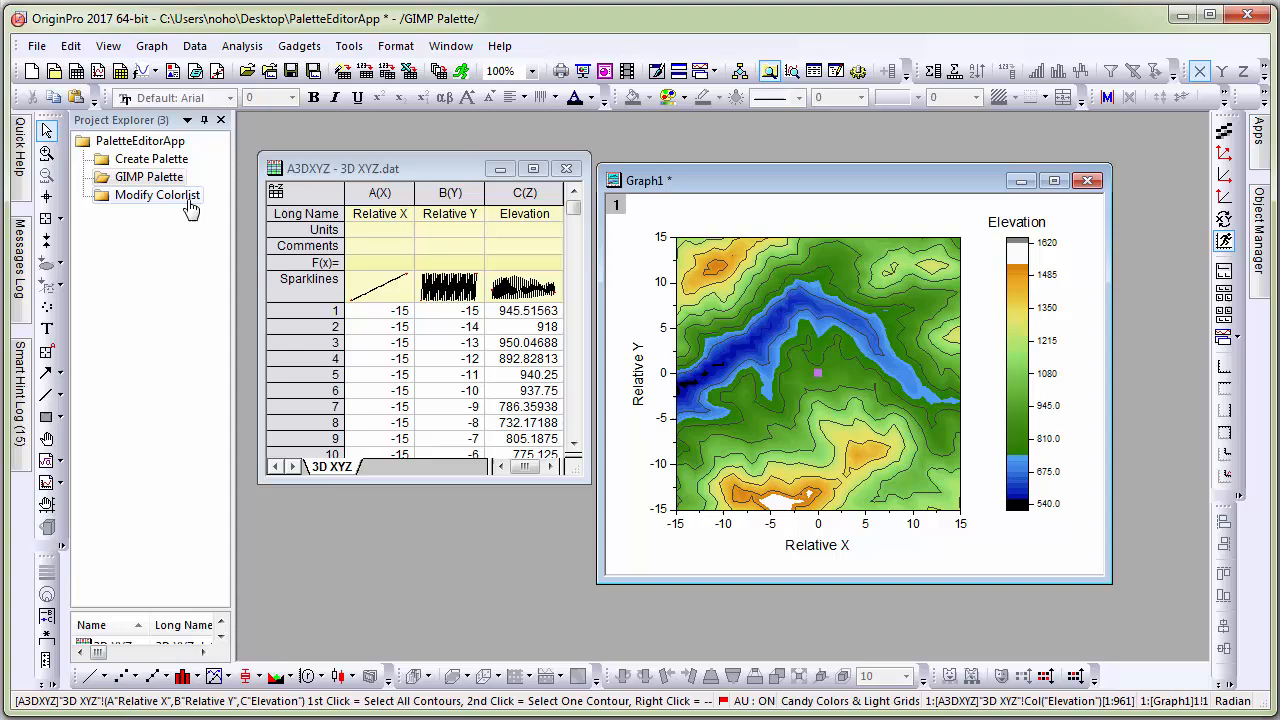
double_click(157, 195)
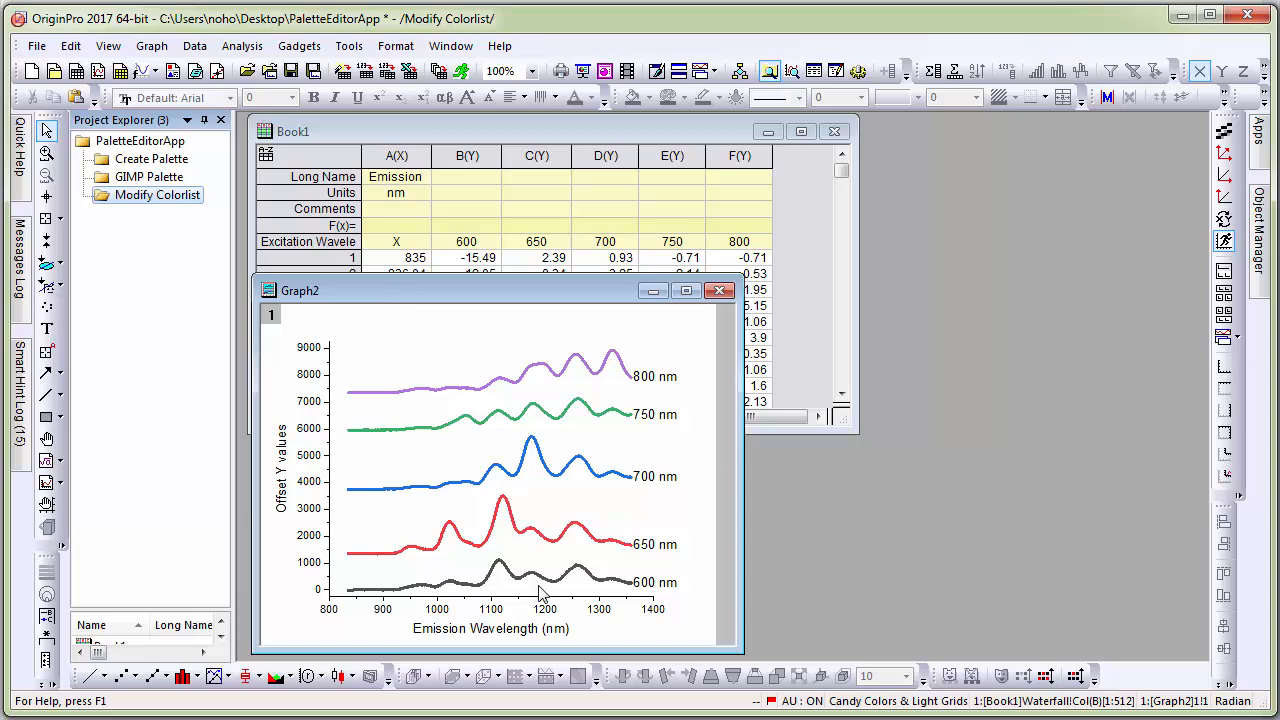
mouse_move(558, 386)
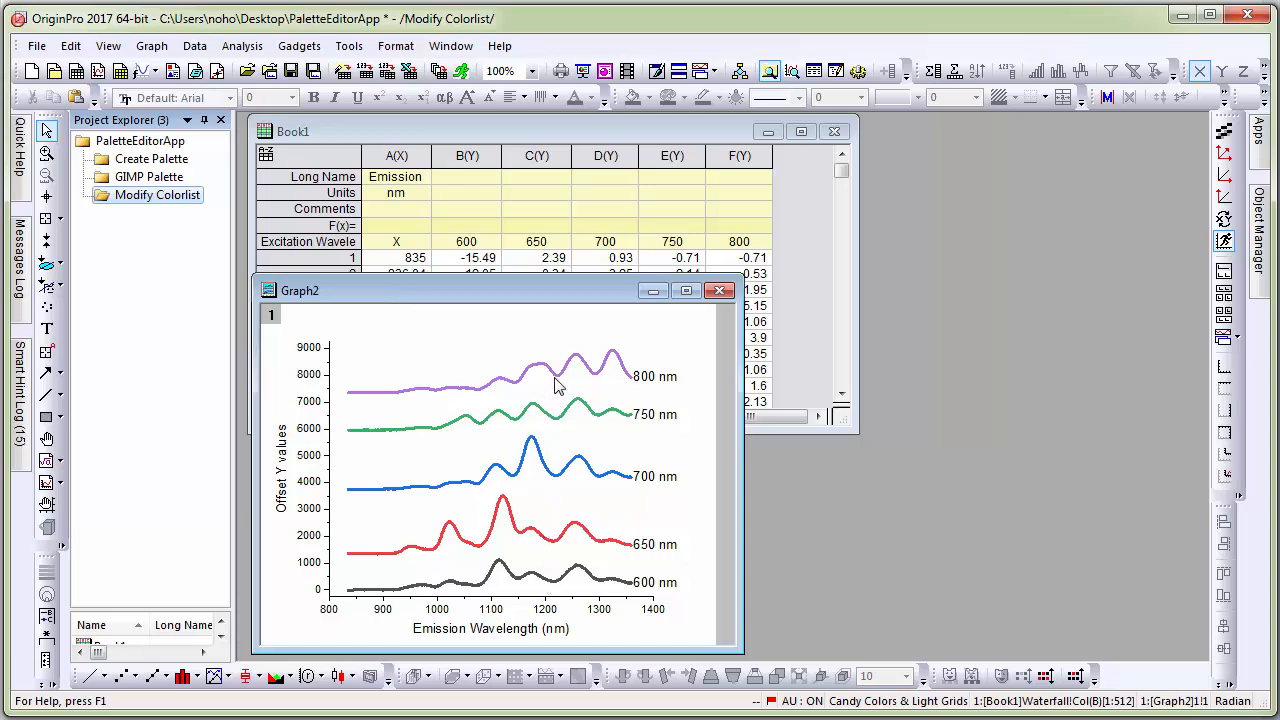
mouse_move(553, 411)
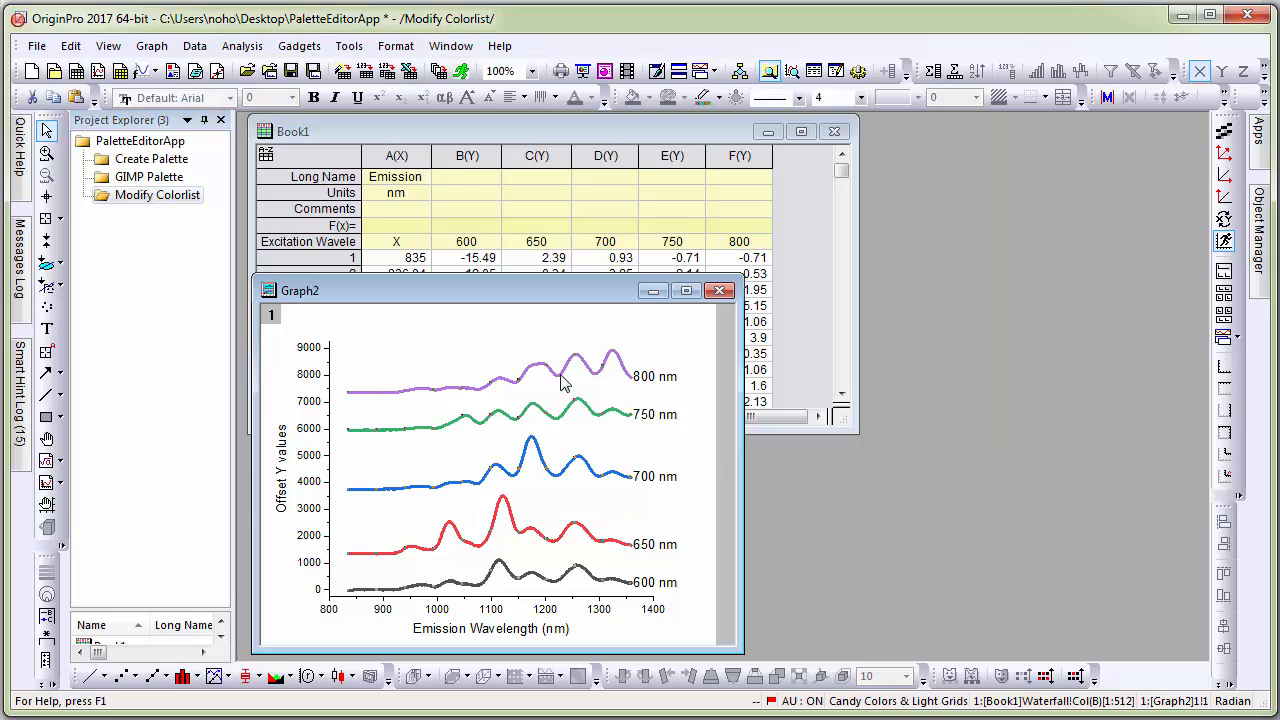
mouse_move(696, 97)
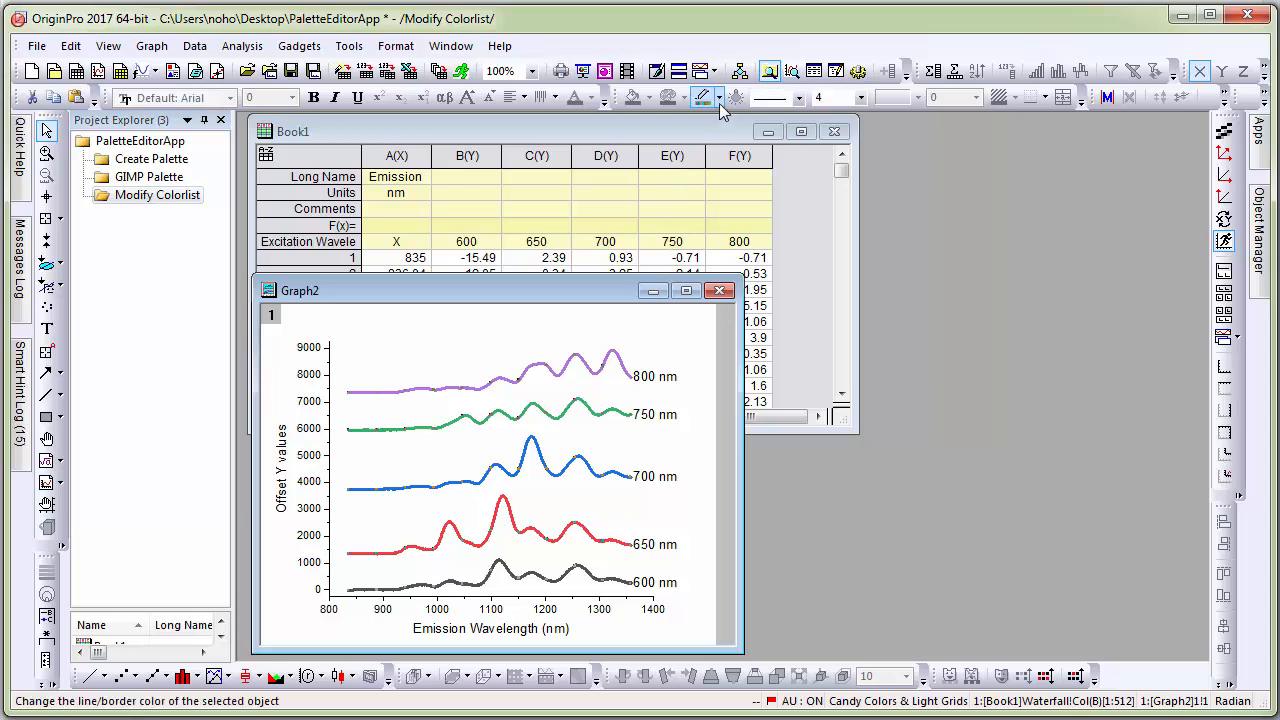
- Show the waterfall curves' By Plots colour list, Q13 Color4Line
click(713, 97)
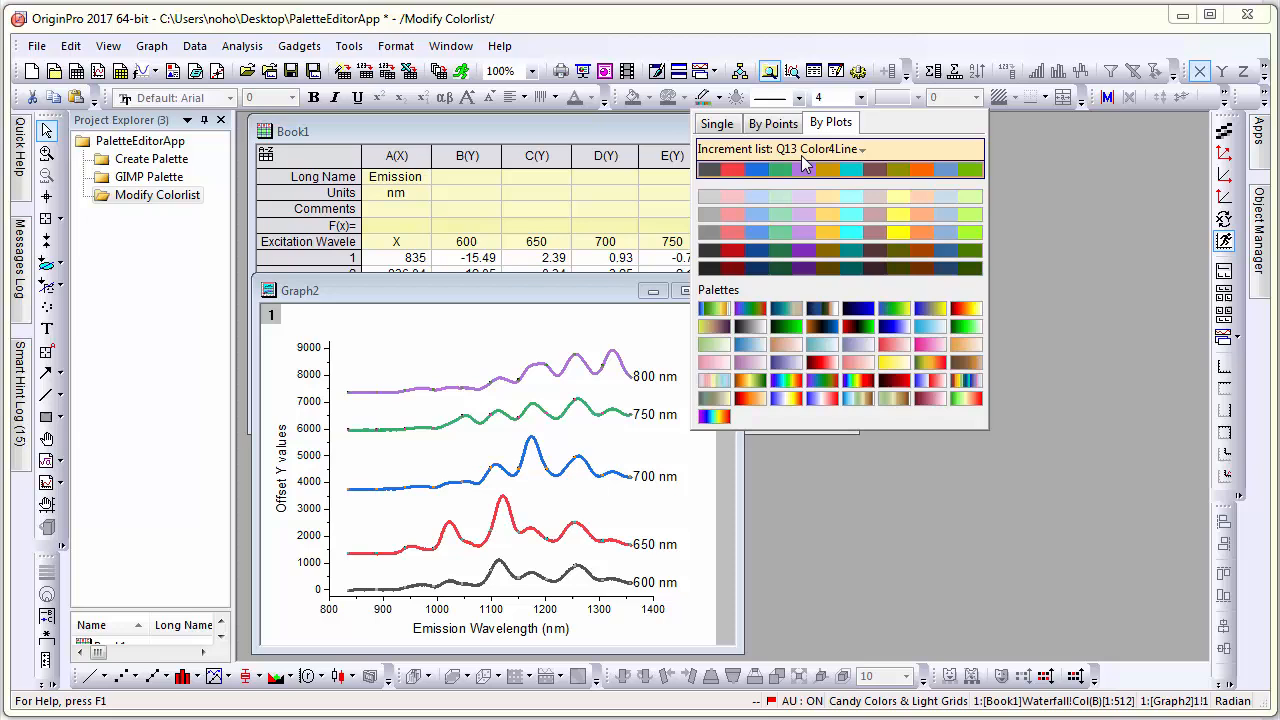
mouse_move(848, 162)
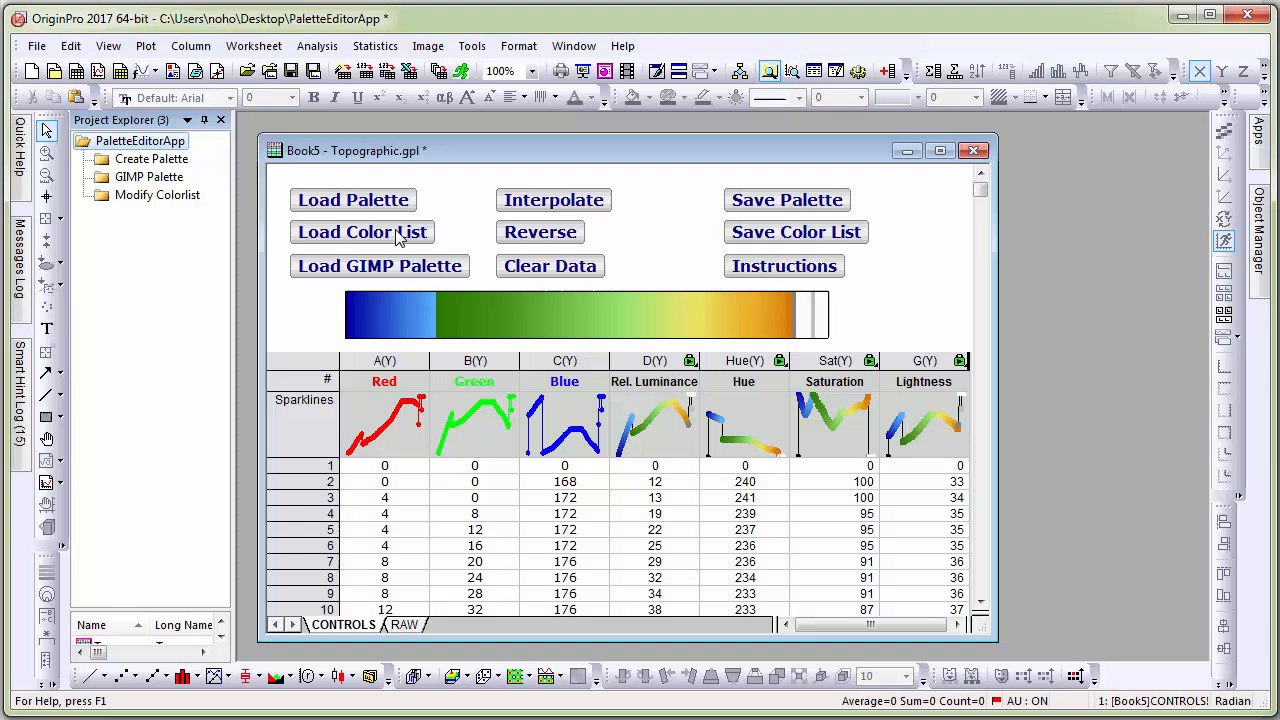
- Load the Q13 Color4Line.oth colour list into the Color Editor
click(362, 231)
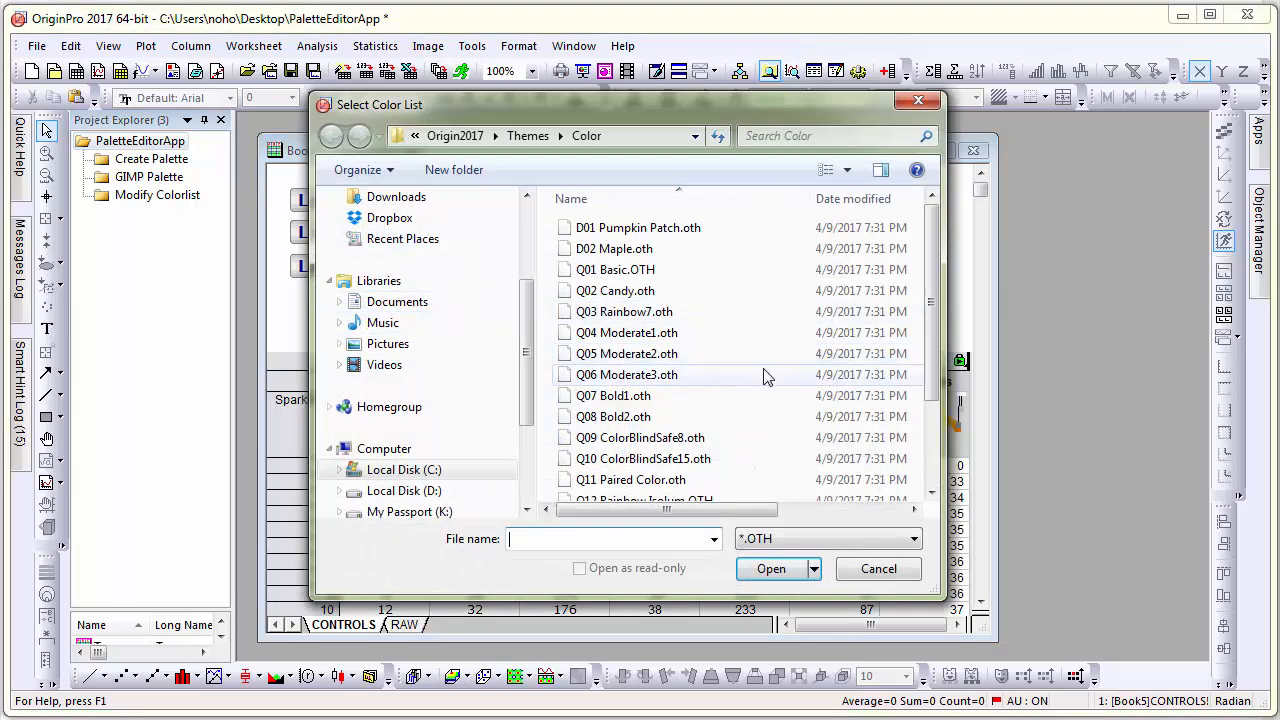
scroll(down, 3)
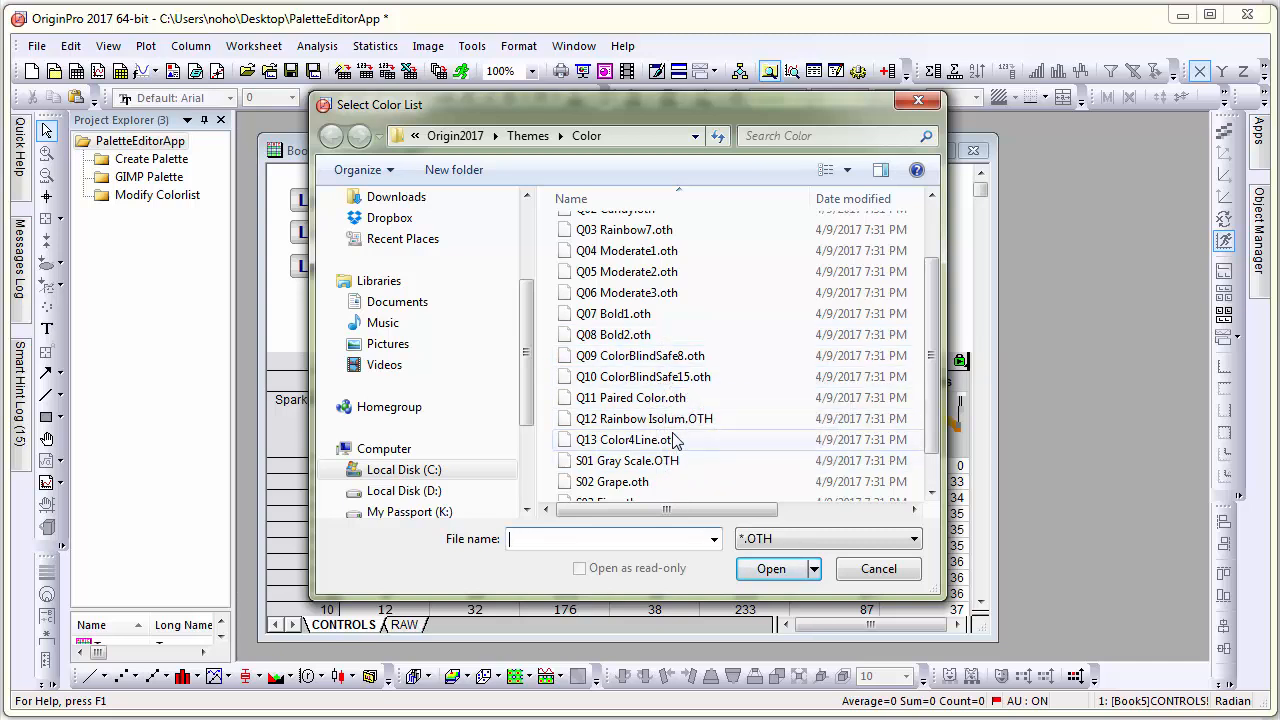
click(627, 439)
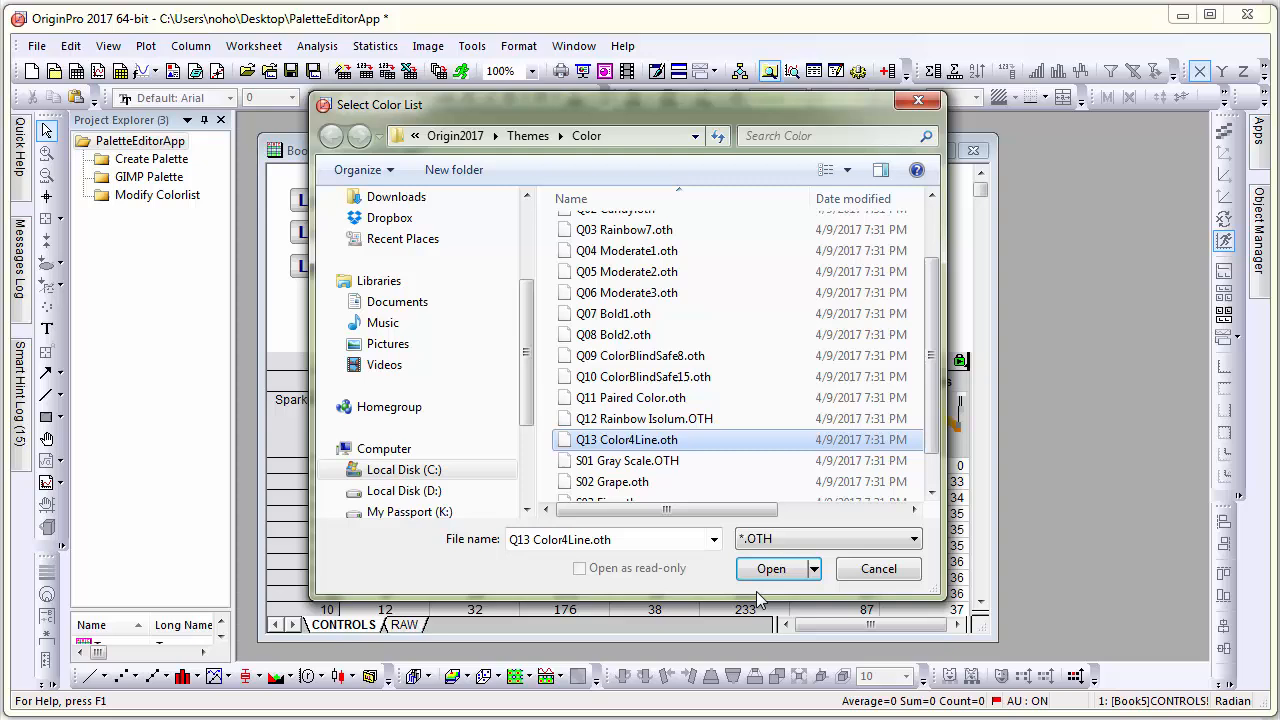
click(769, 569)
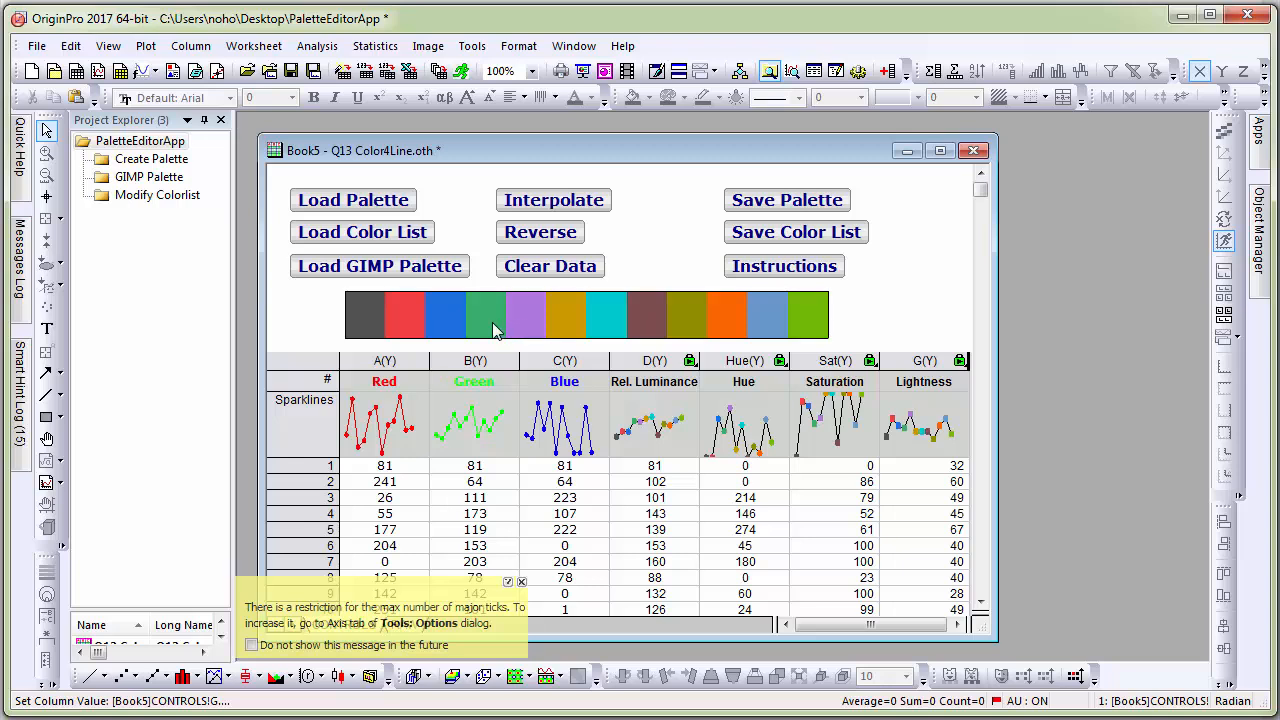
- Set colour row 4 to RGB 0, 100, 80 and row 5 to 50, 50, 200
click(383, 513)
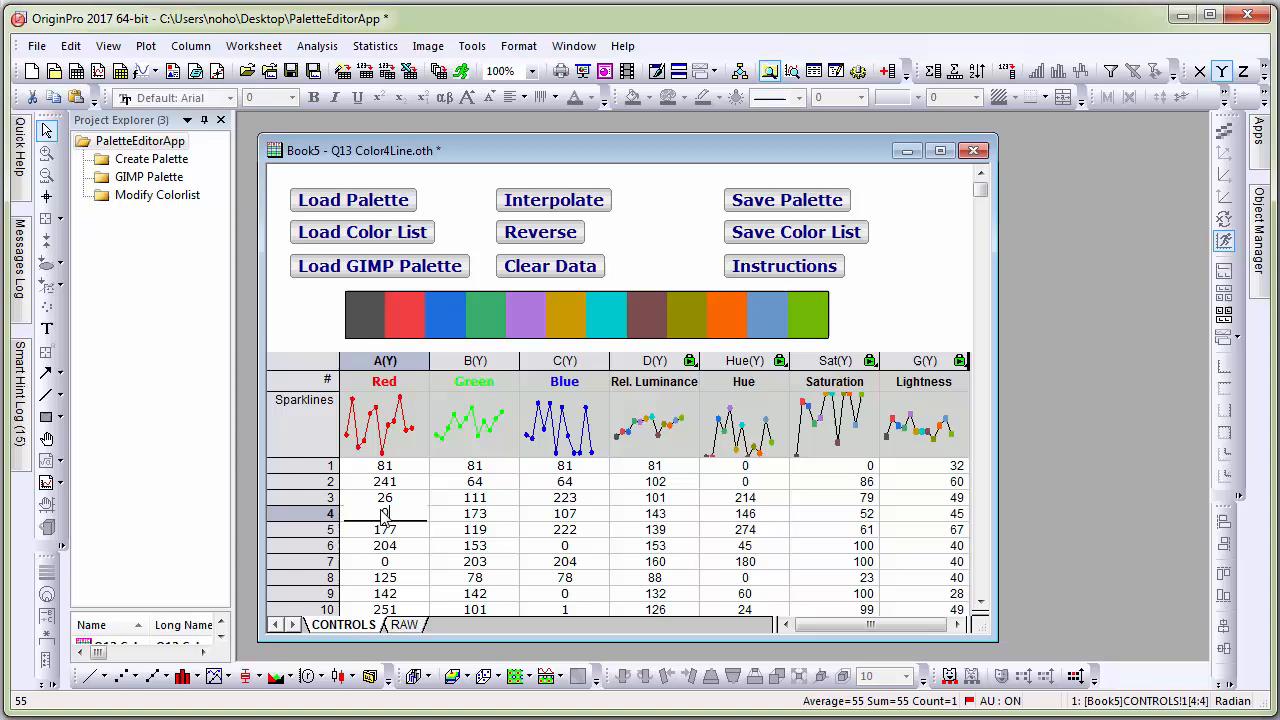
click(474, 513)
text(100)
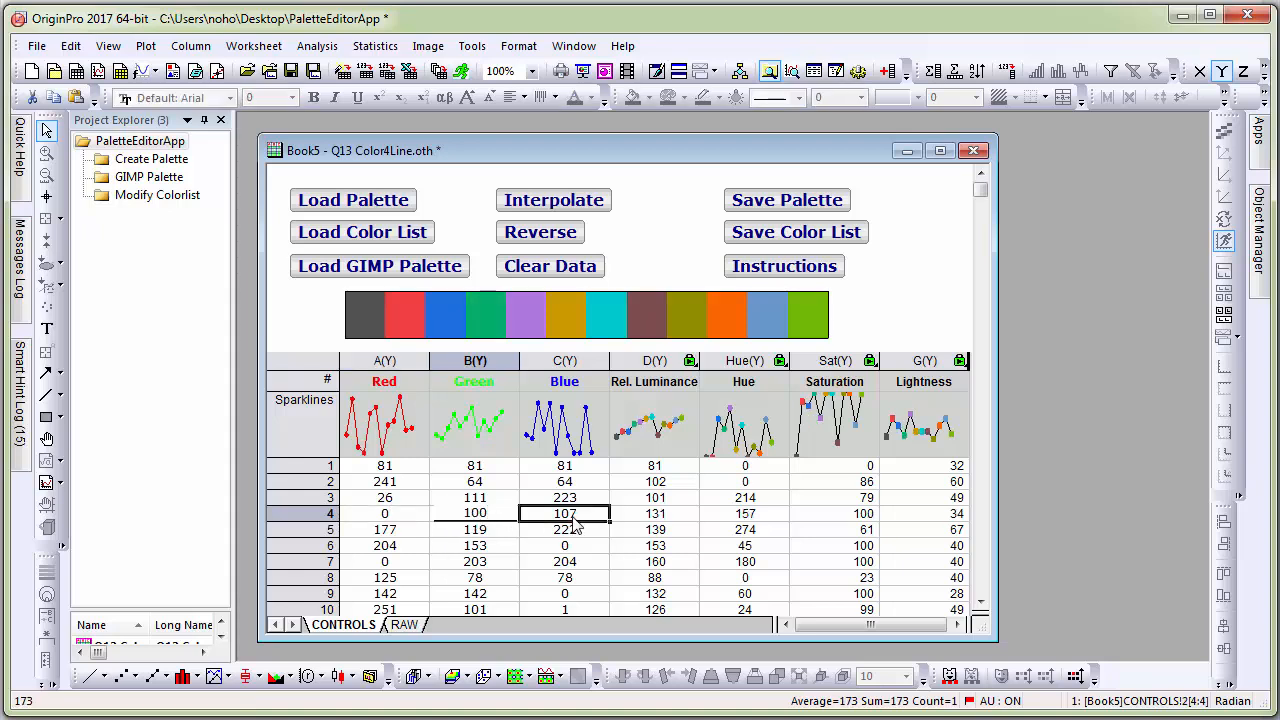
text(80)
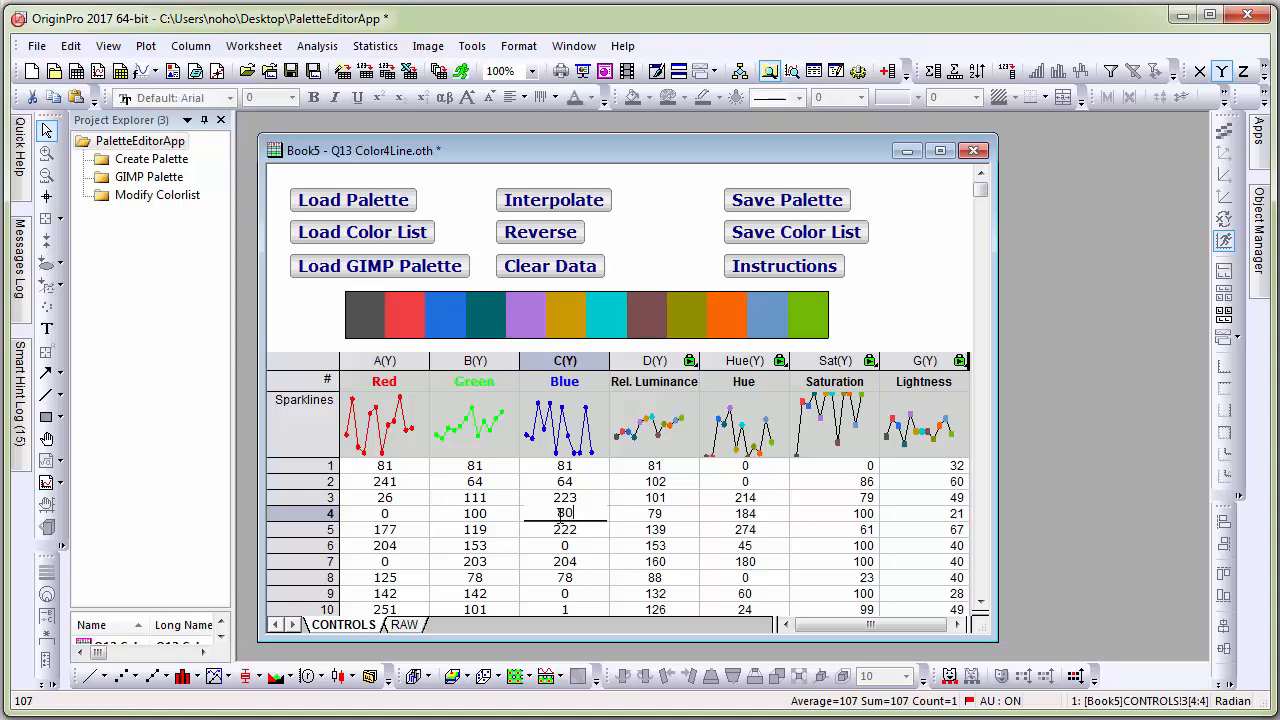
click(384, 529)
text(50)
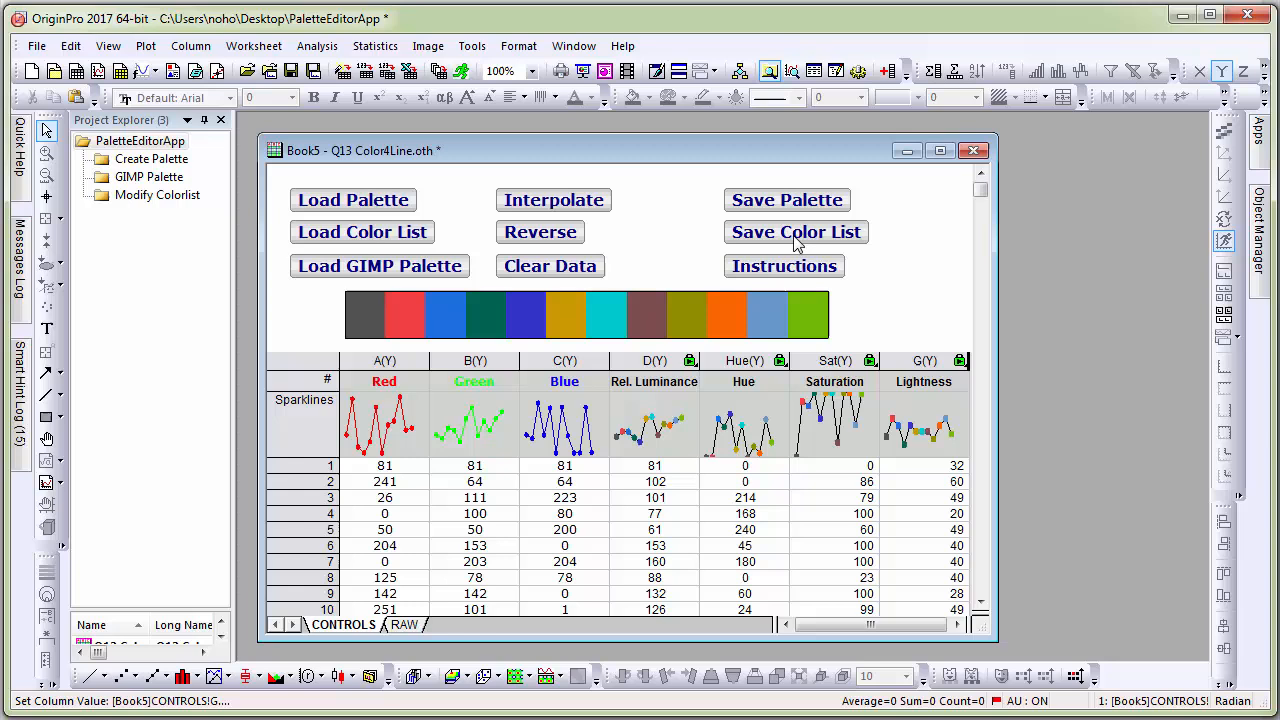
- Save the edited colours as colour list 'My line color list'
click(796, 231)
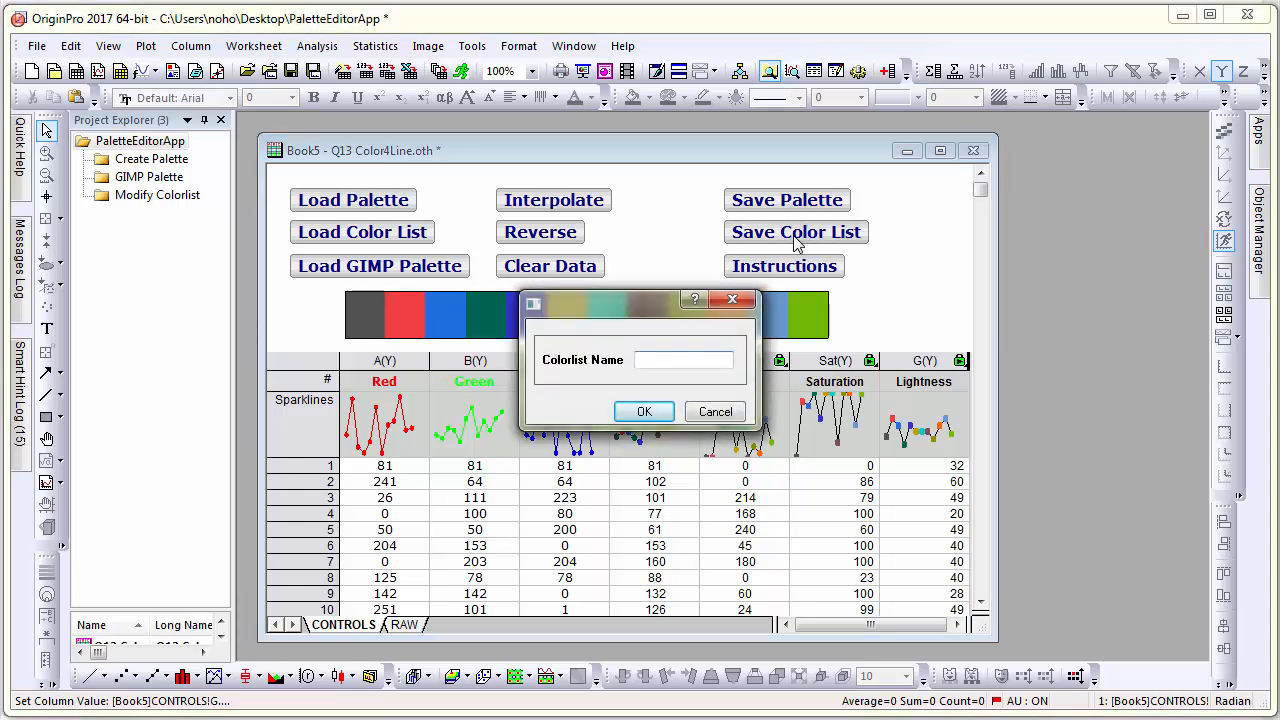
text(My)
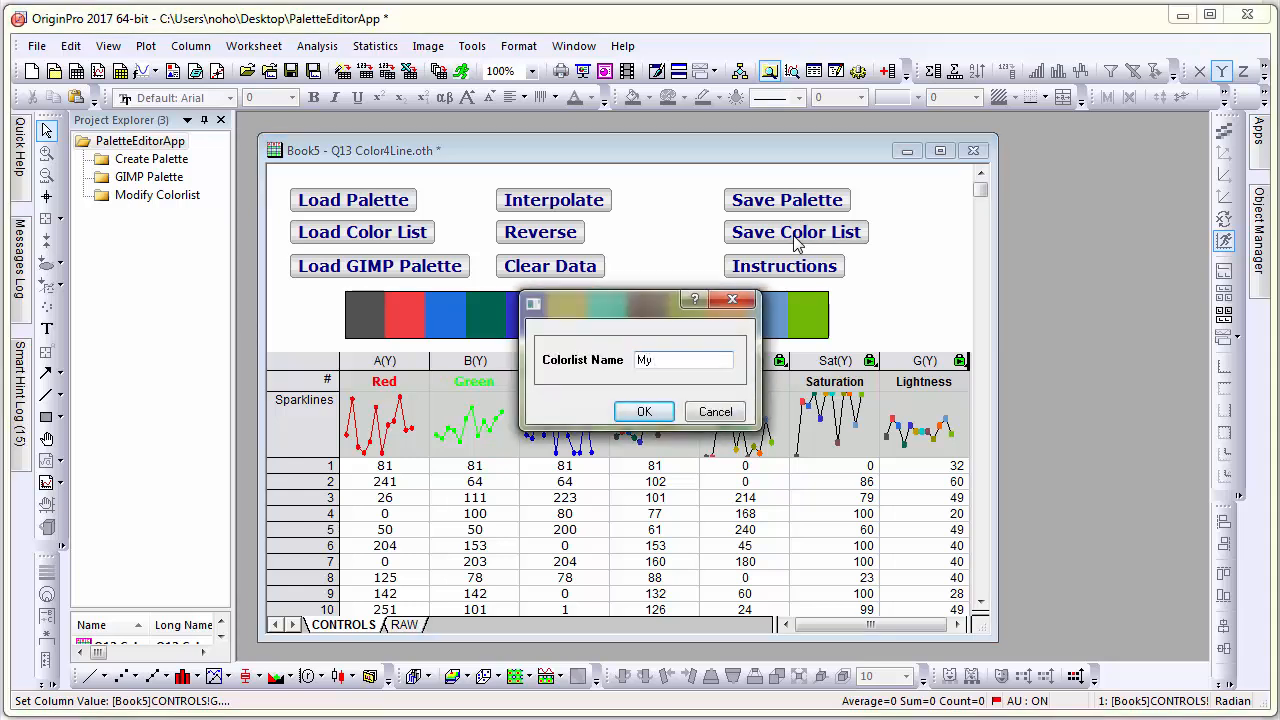
text(line color list)
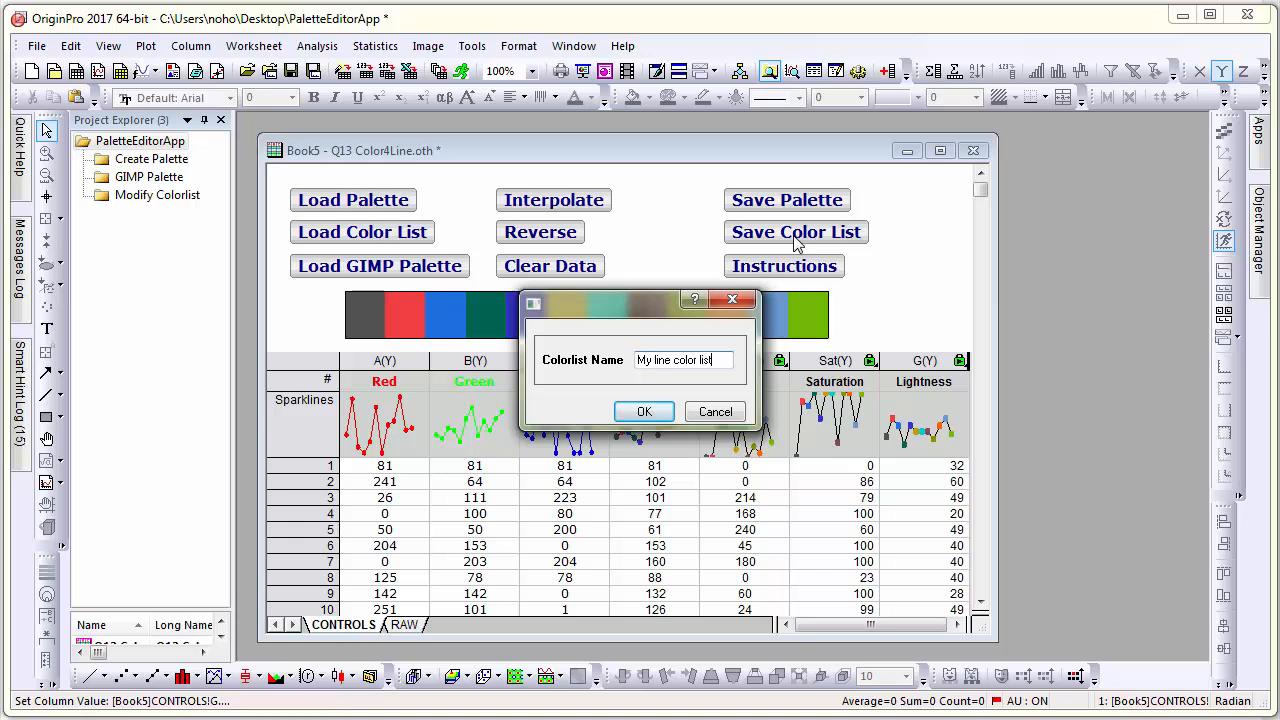
click(643, 412)
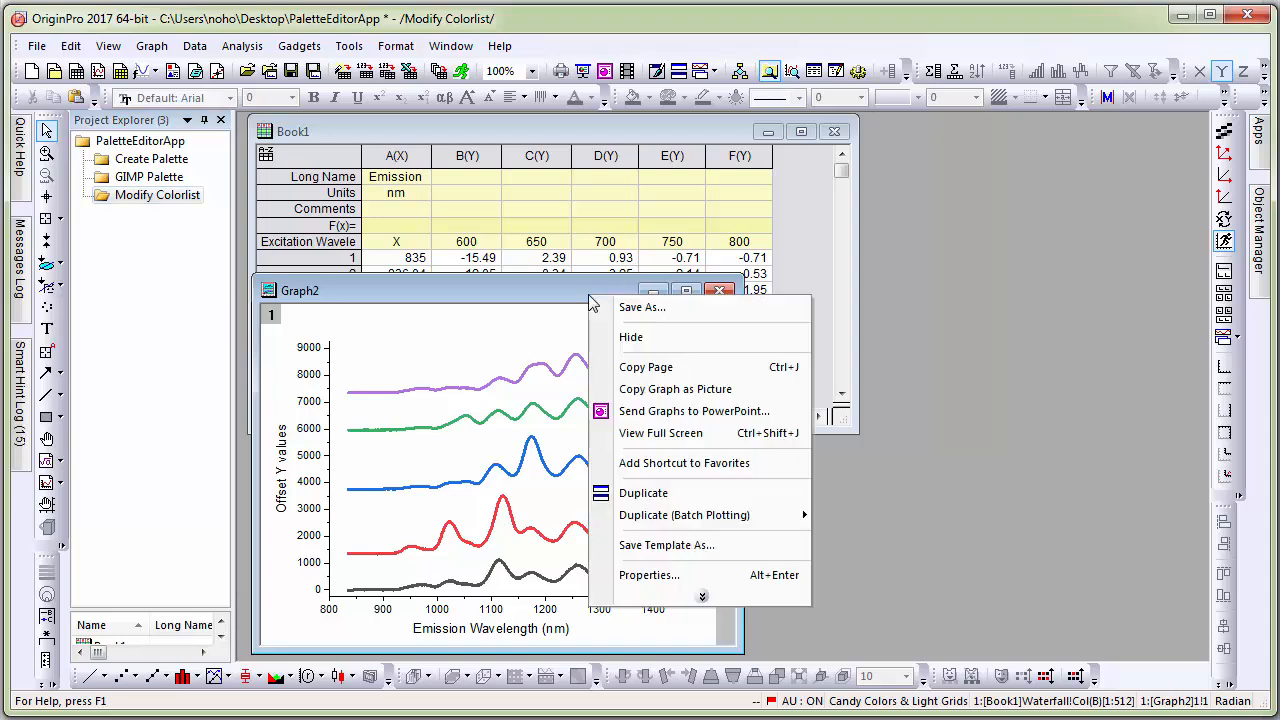
- Duplicate Graph2 and colour the copy's waterfall curves by plots with 'My line color list'
click(643, 492)
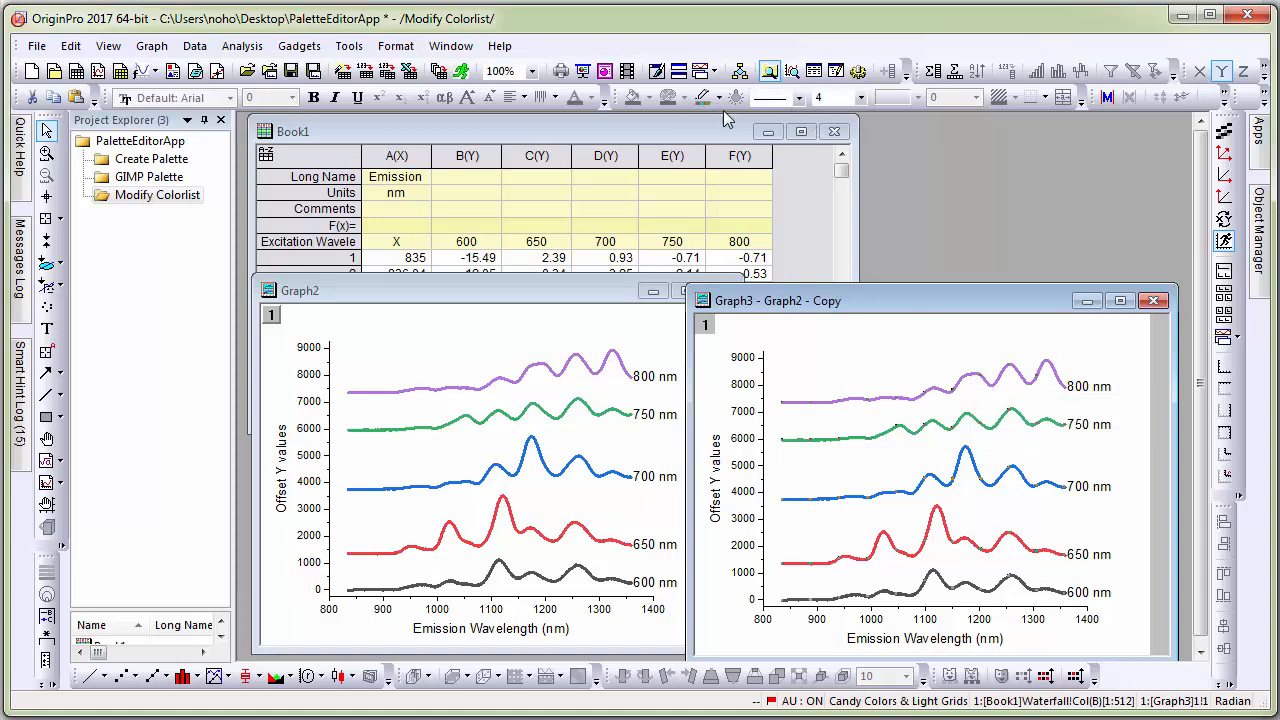
click(702, 97)
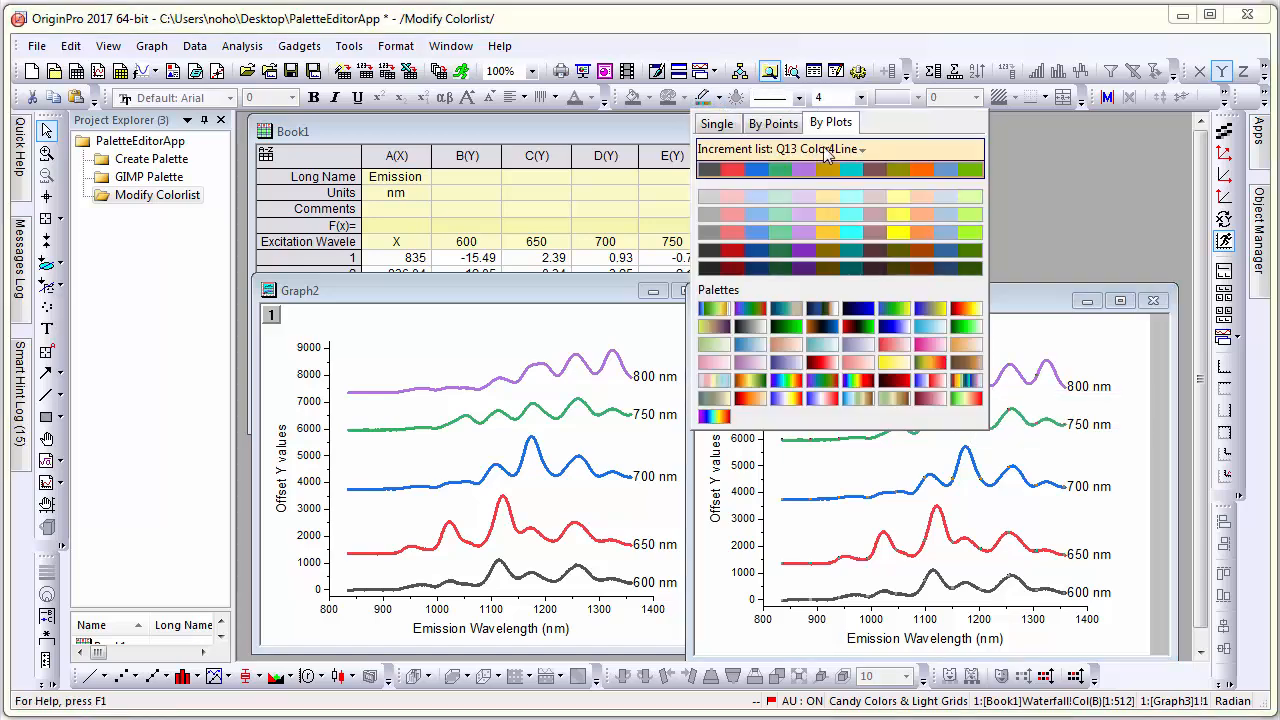
click(840, 170)
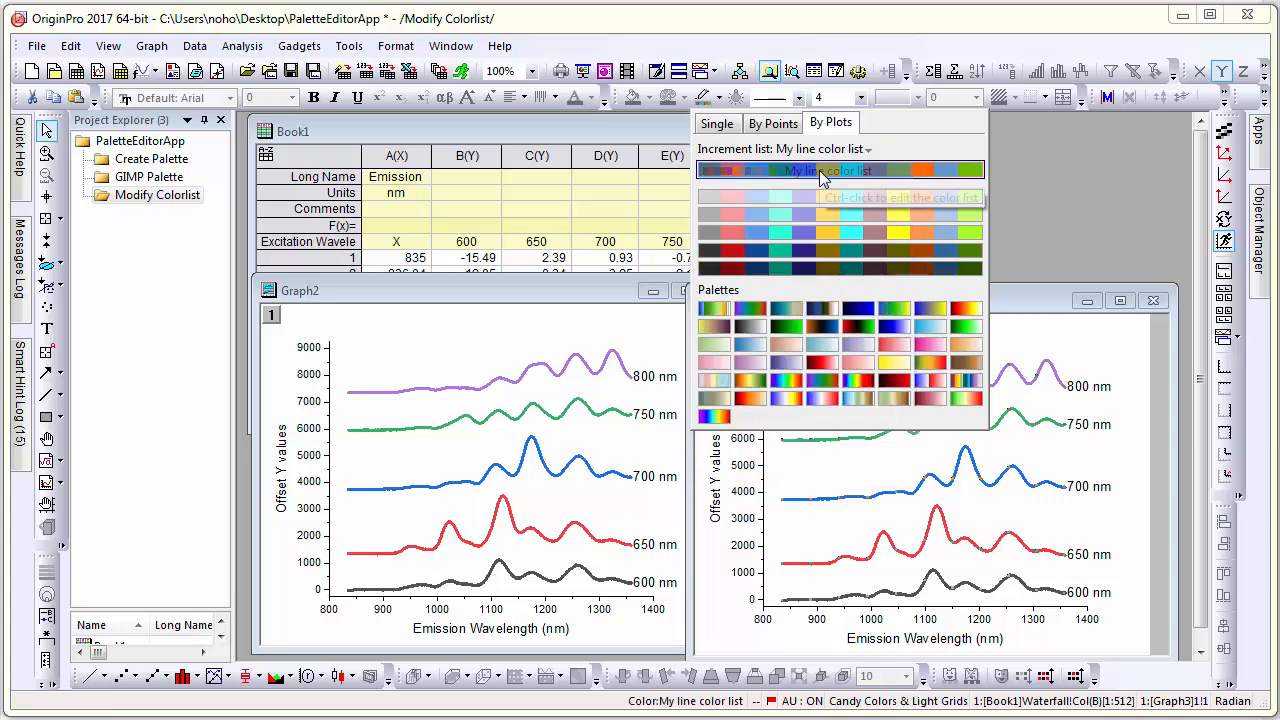